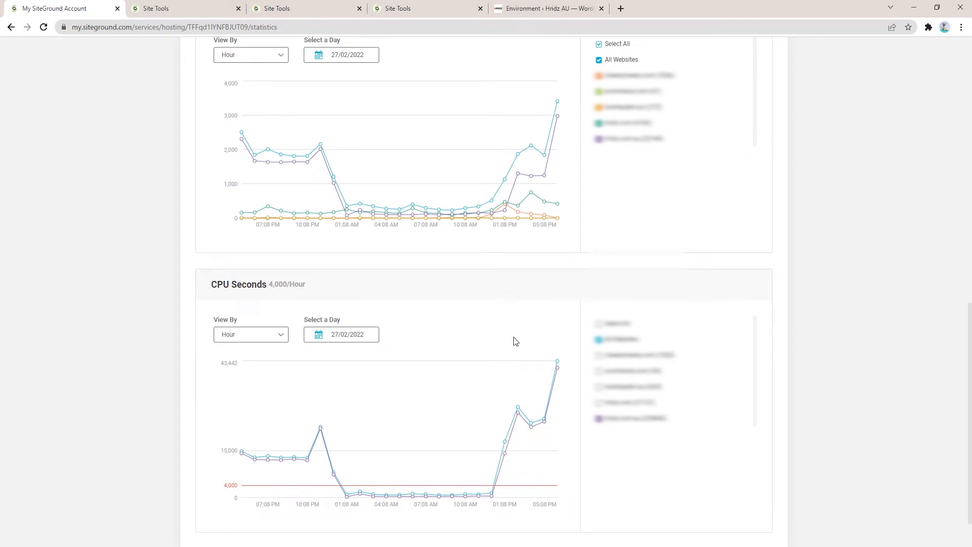
mouse_move(538, 276)
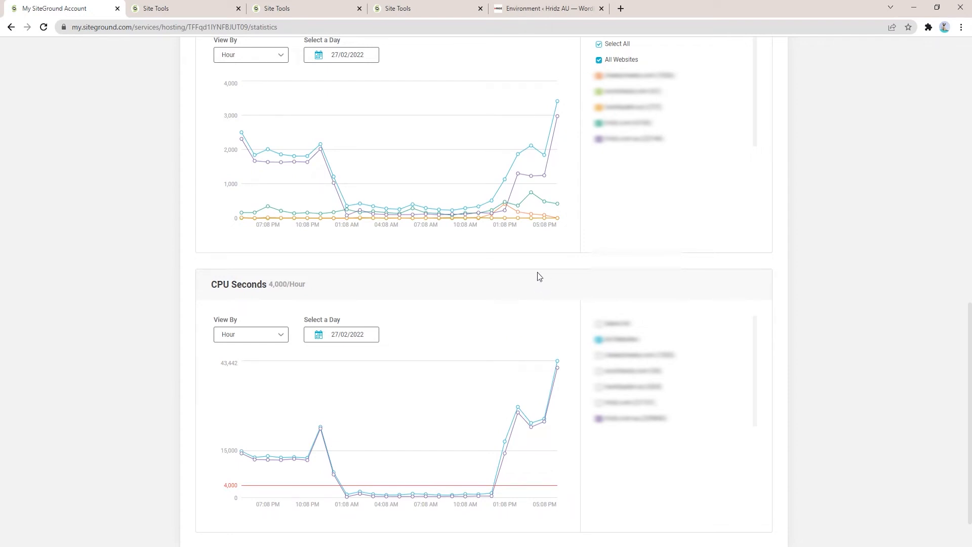
mouse_move(545, 268)
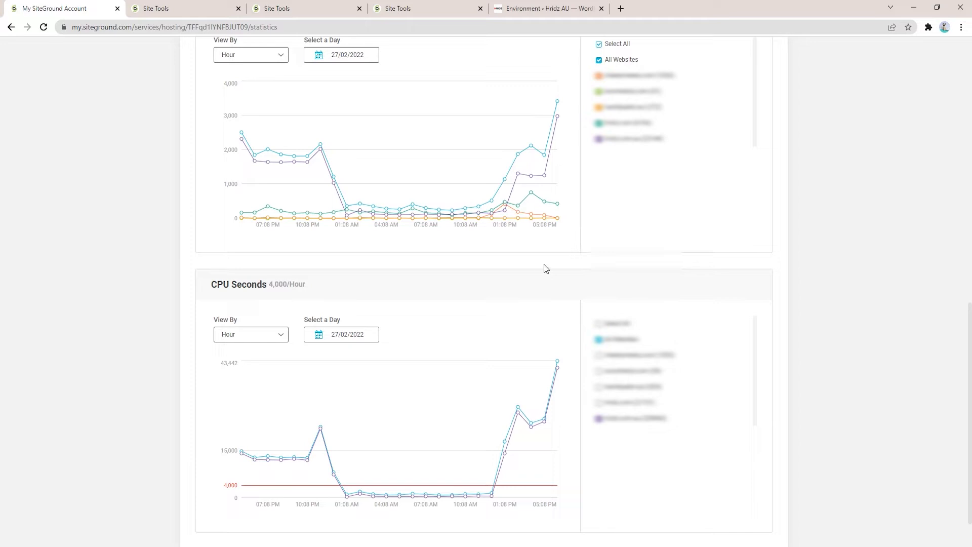
mouse_move(230, 286)
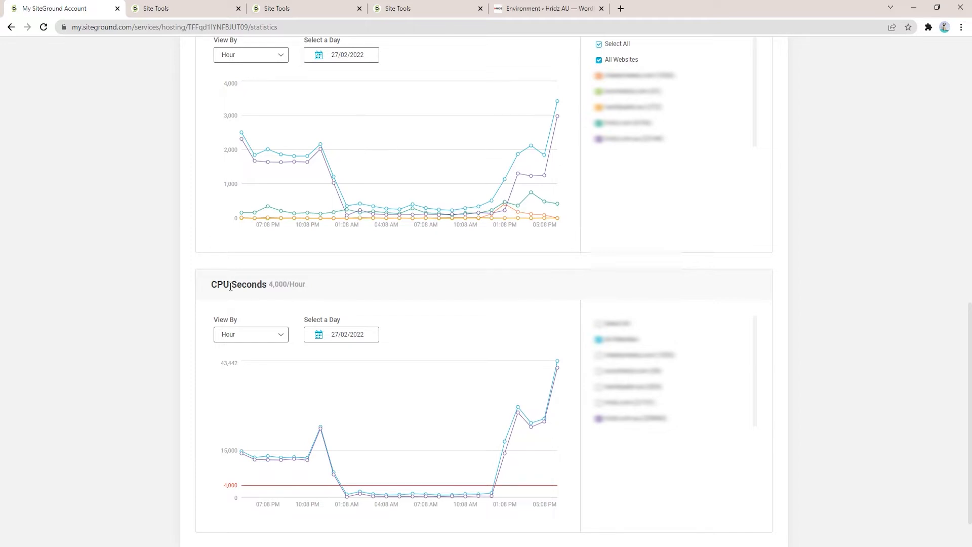
mouse_move(288, 295)
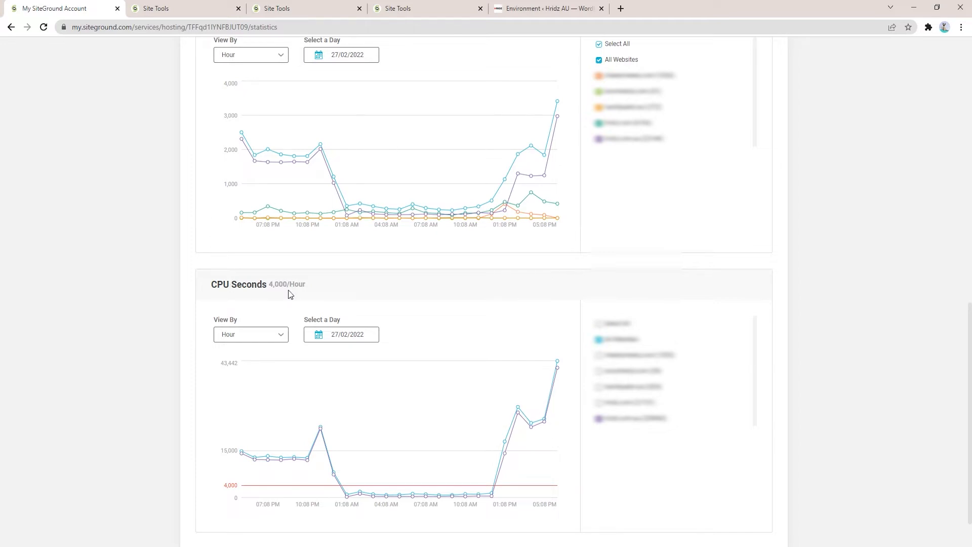
Step: Highlight the CPU Seconds heading text and then clear the selection
double_click(231, 284)
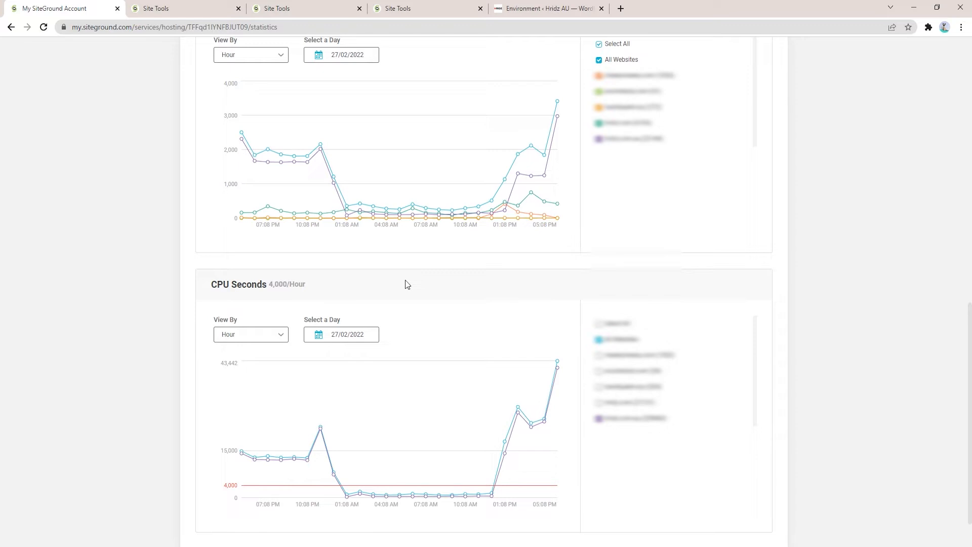
mouse_move(519, 317)
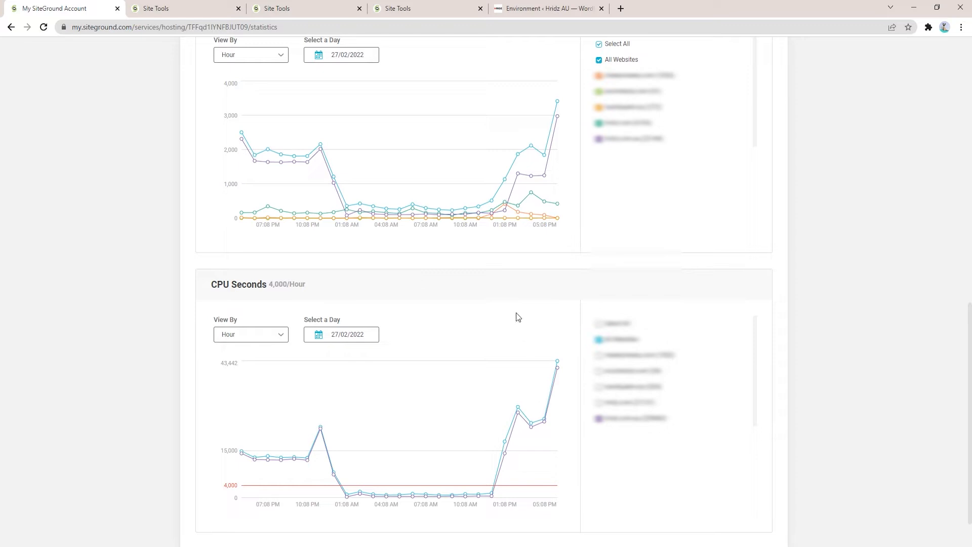
mouse_move(461, 328)
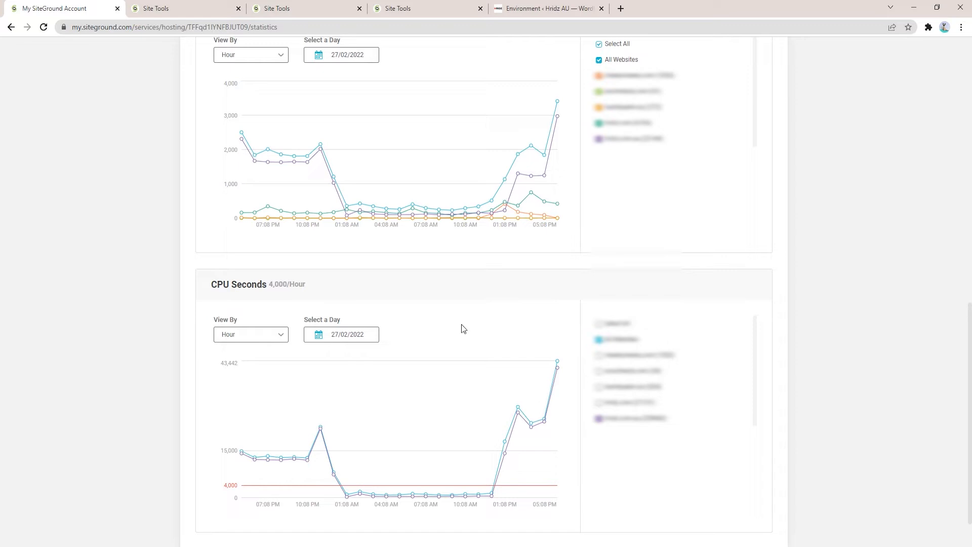
mouse_move(257, 297)
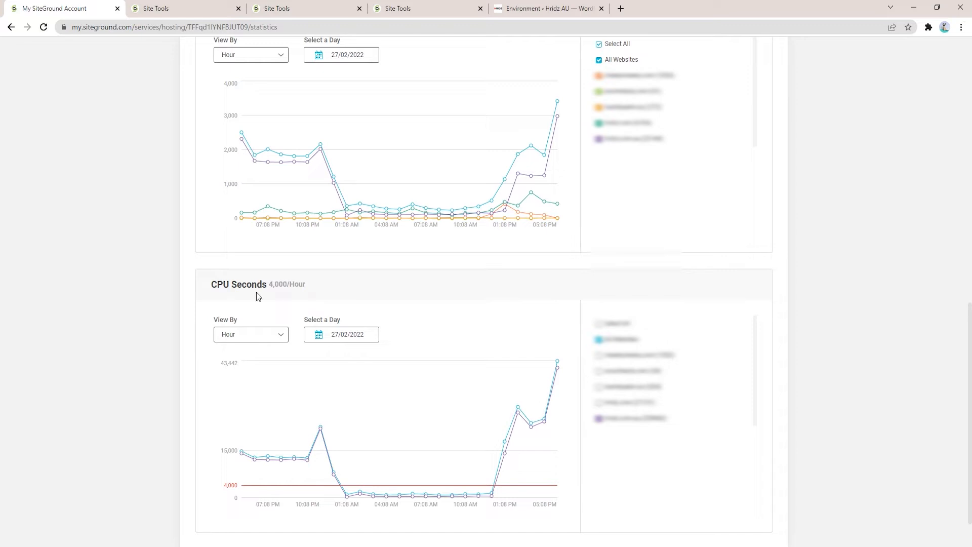
mouse_move(213, 285)
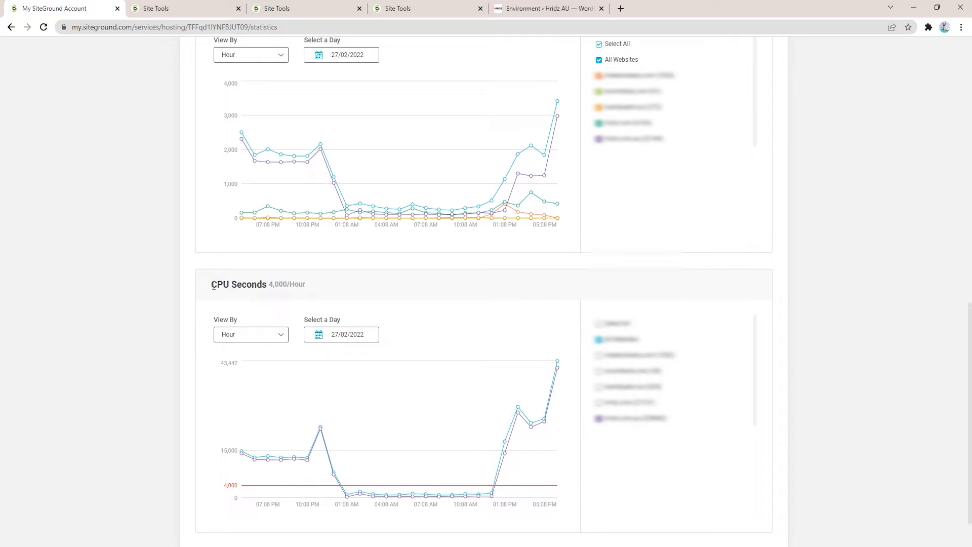
double_click(239, 285)
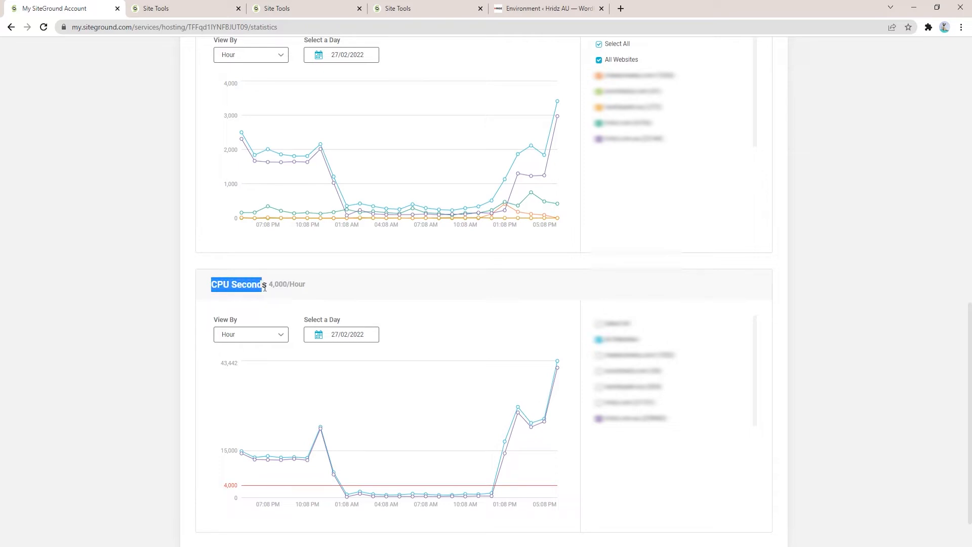
left_click(278, 309)
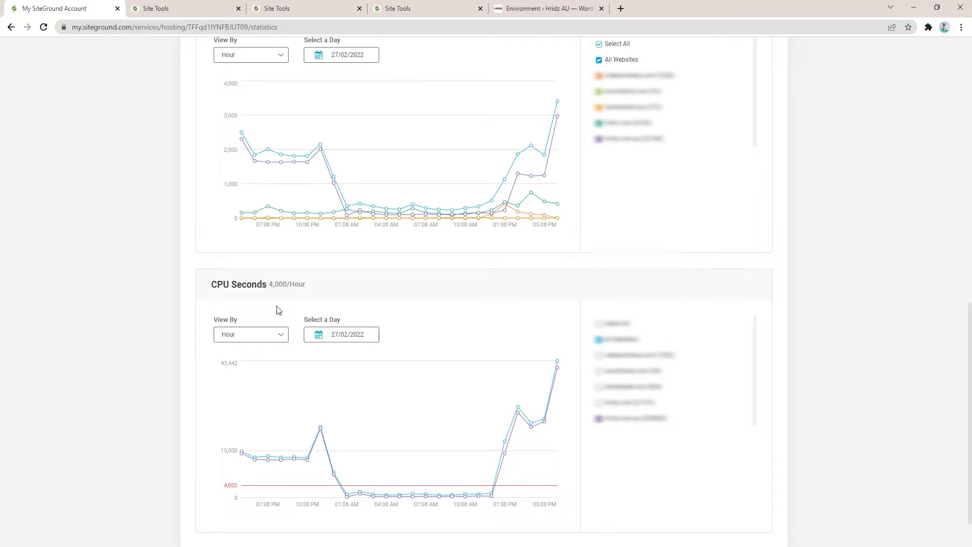
mouse_move(314, 292)
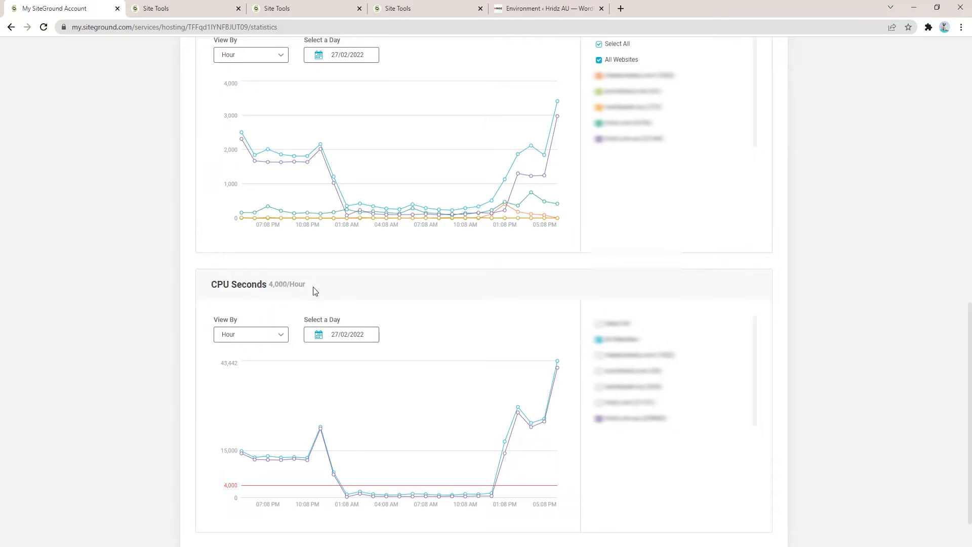
double_click(285, 284)
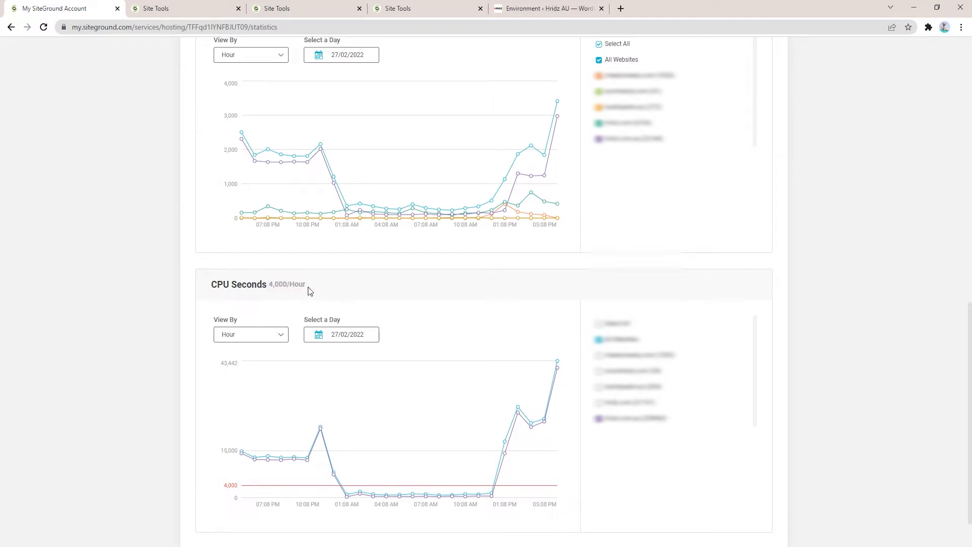
mouse_move(482, 497)
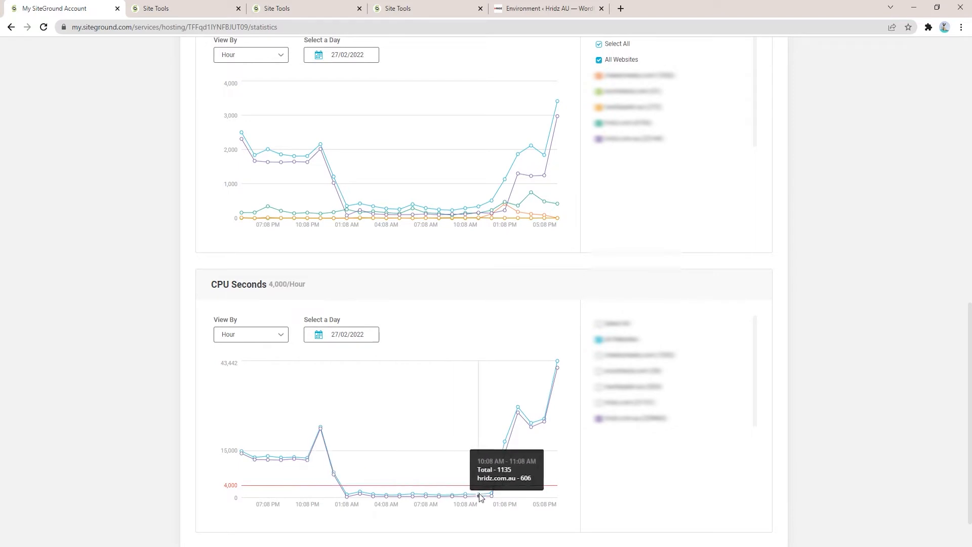
mouse_move(552, 403)
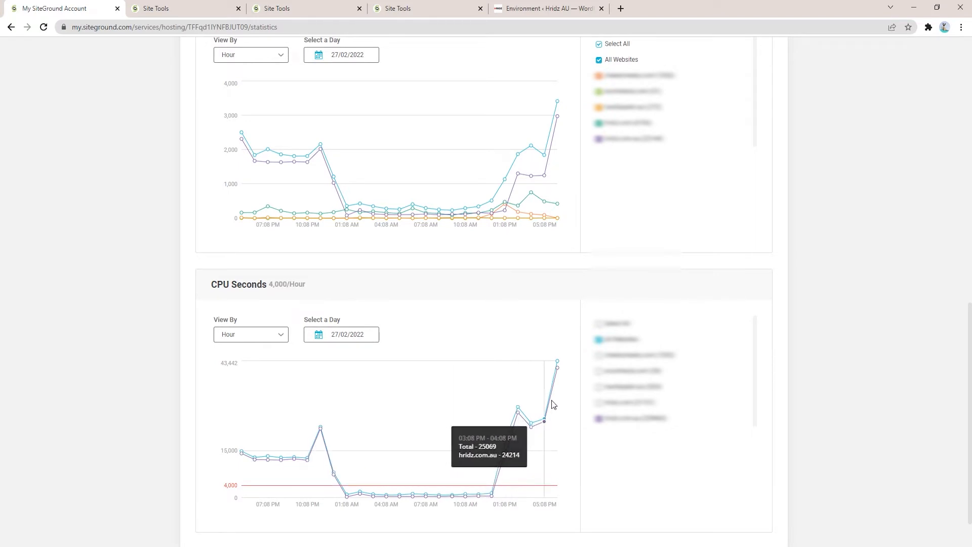
mouse_move(556, 361)
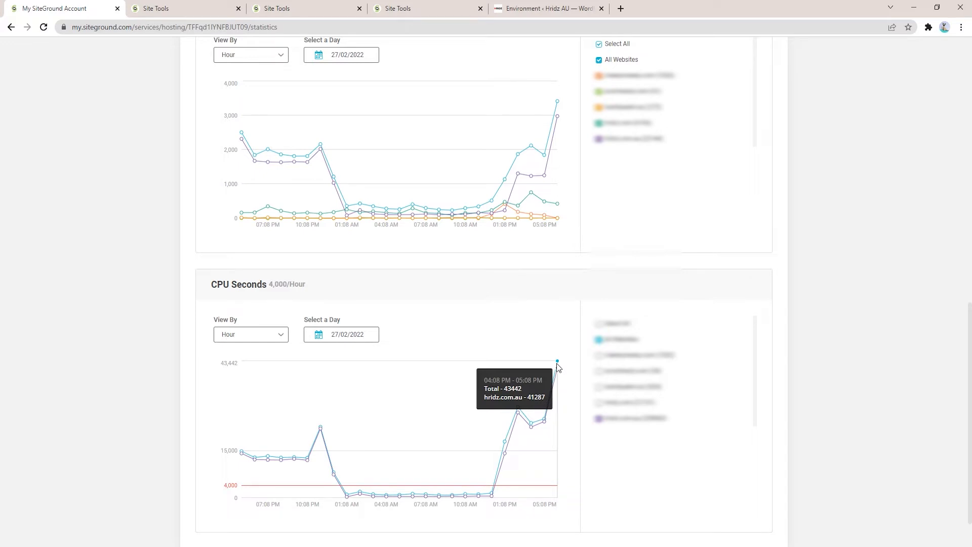
mouse_move(521, 276)
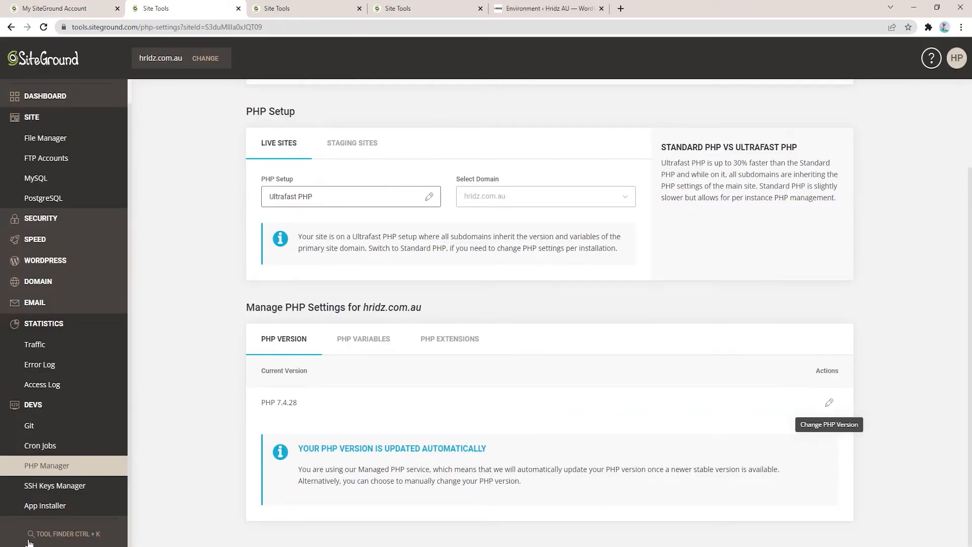
mouse_move(56, 471)
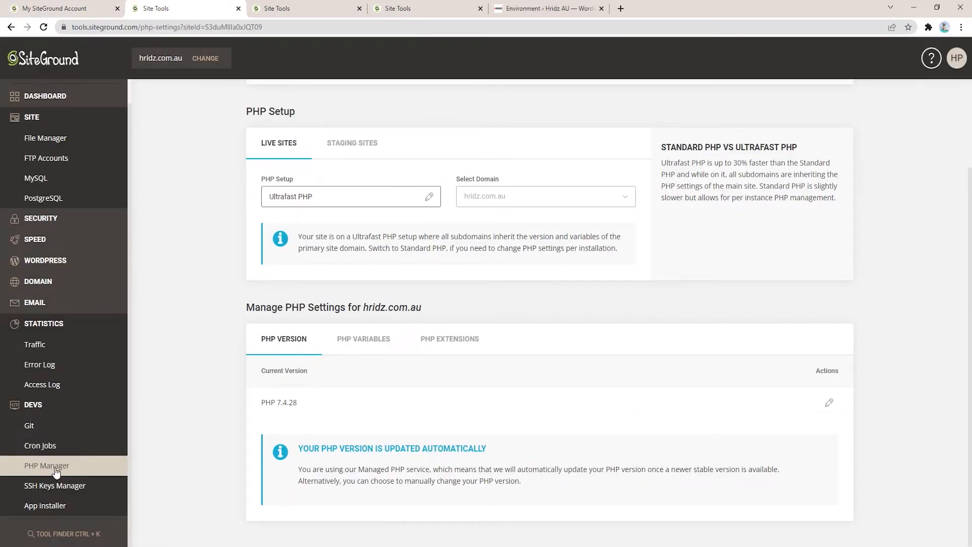
mouse_move(304, 229)
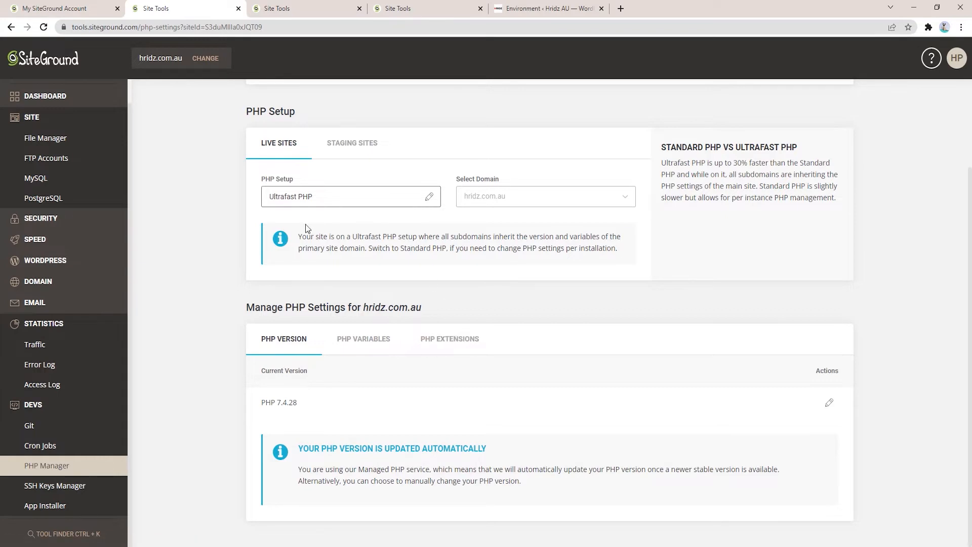
Step: Keep the PHP setup on Ultrafast PHP 7.4.28 and confirm it
scroll("up", 3)
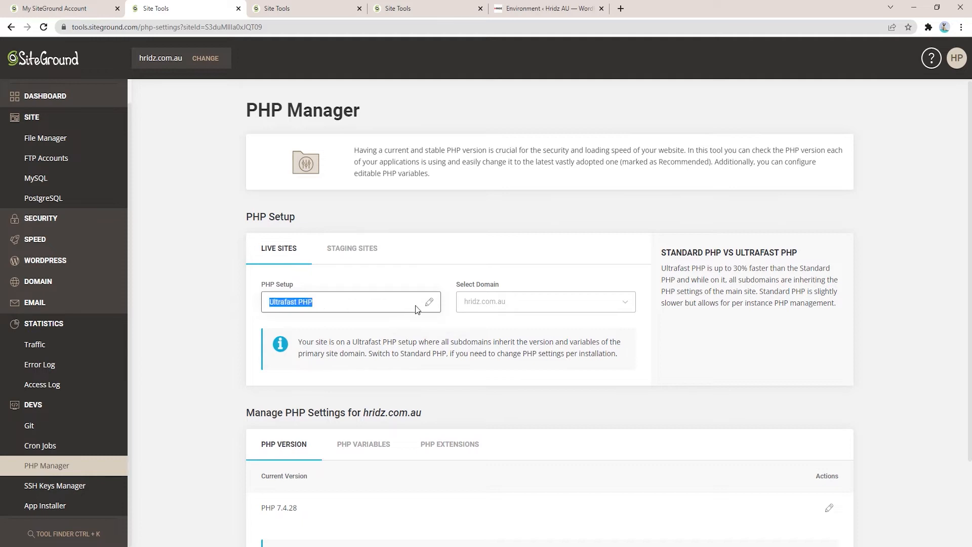
left_click(429, 301)
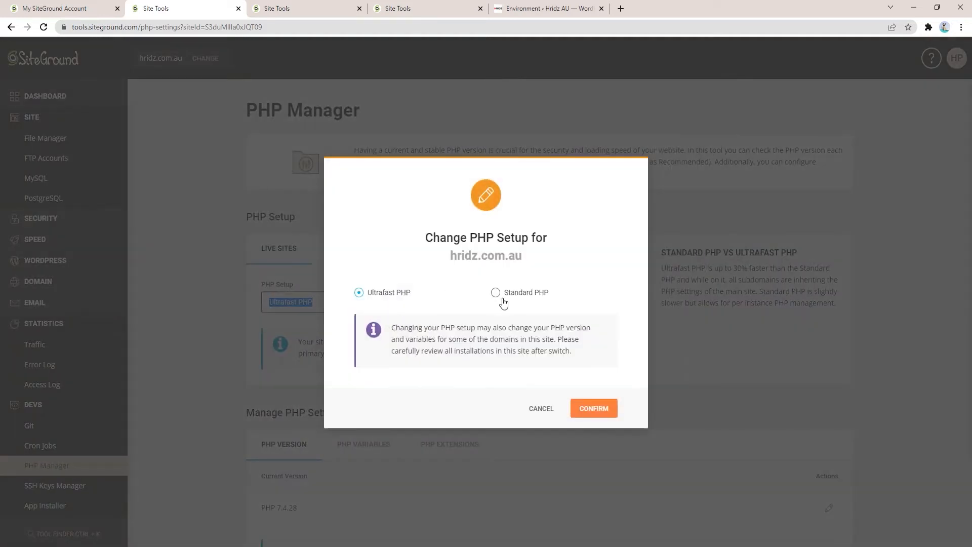
mouse_move(358, 292)
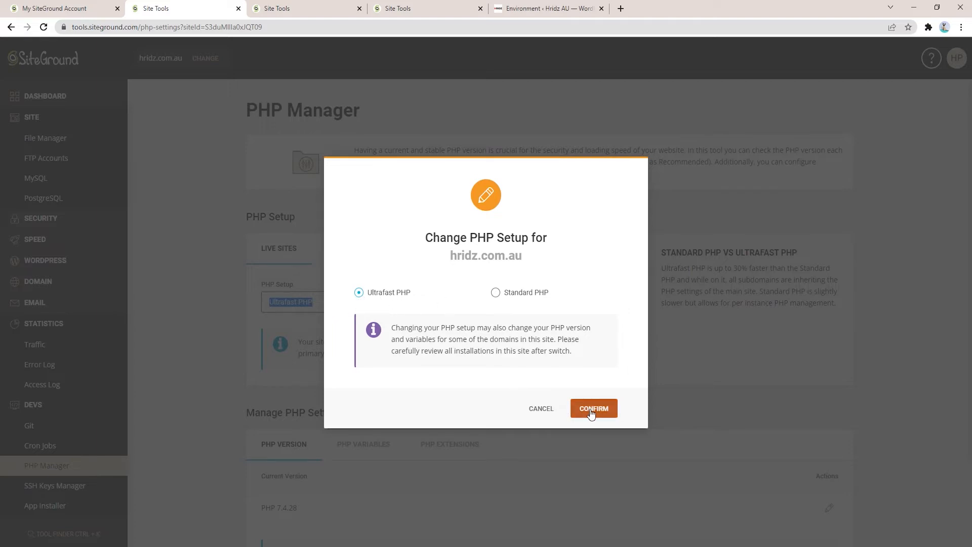
left_click(592, 408)
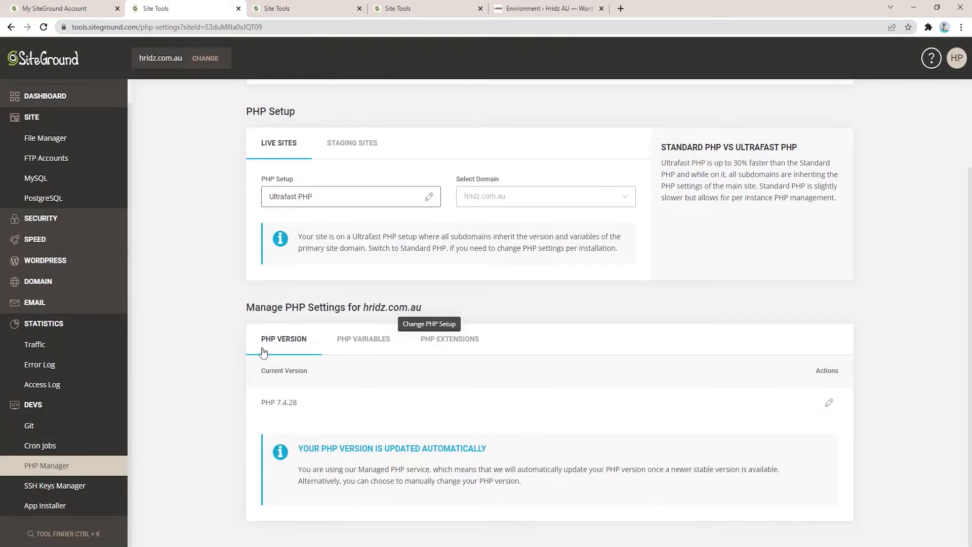
mouse_move(302, 353)
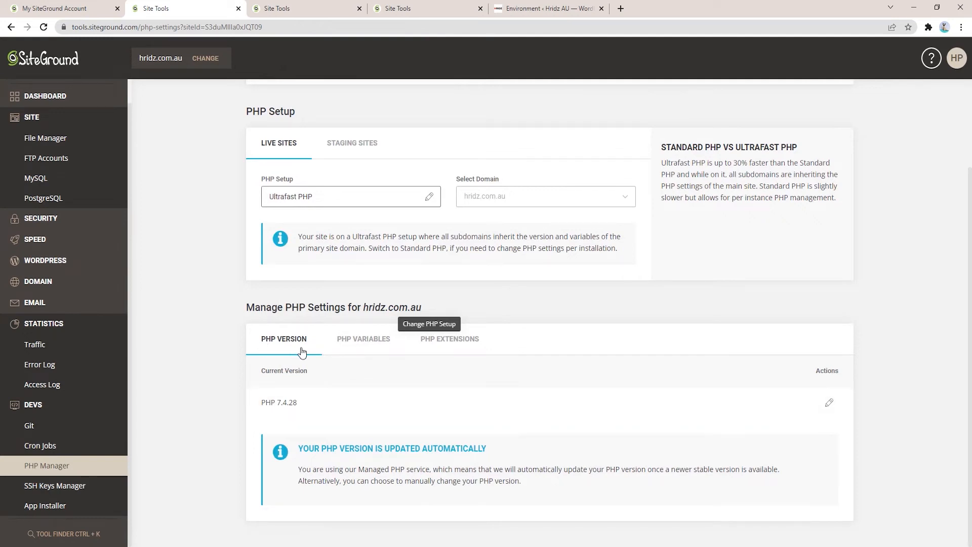
mouse_move(830, 402)
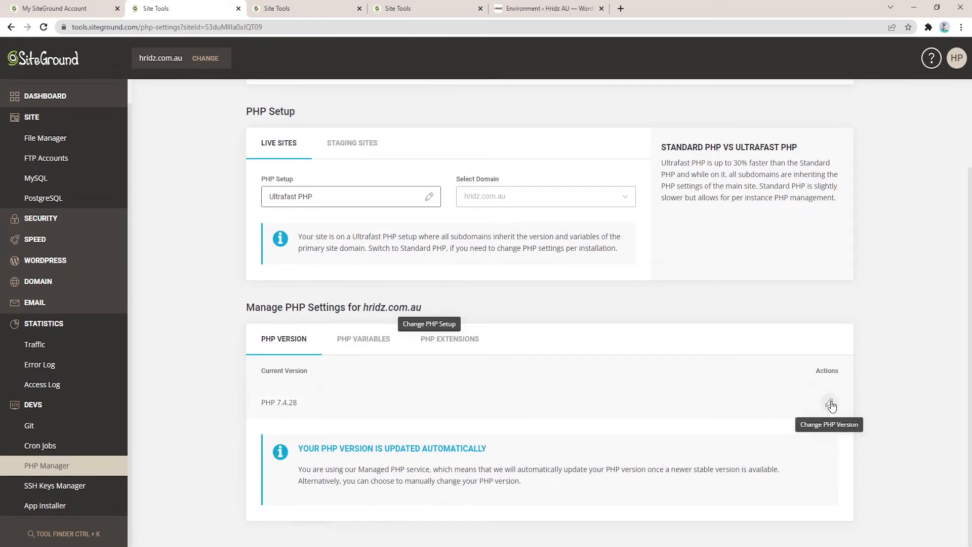
Step: Leave the PHP version on Managed PHP with automatic updates
left_click(830, 402)
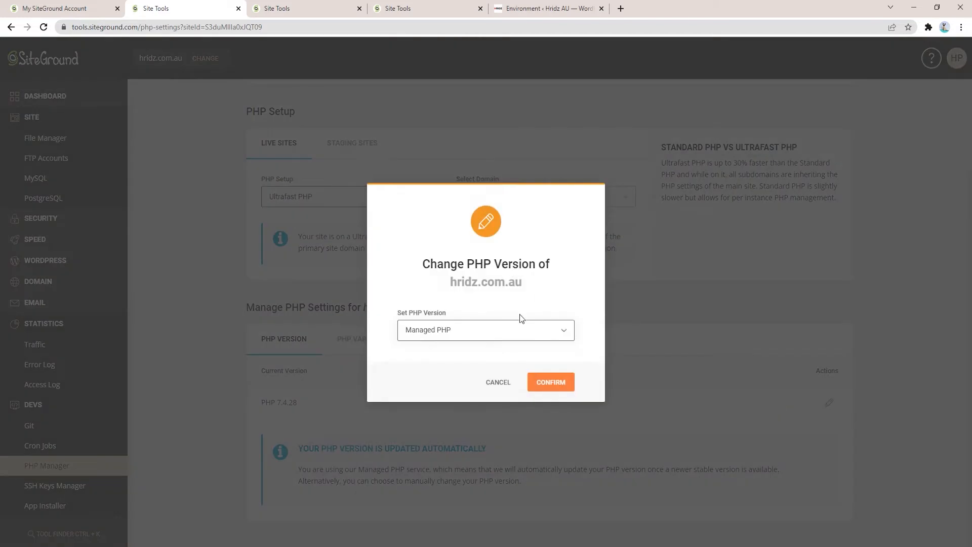
left_click(486, 329)
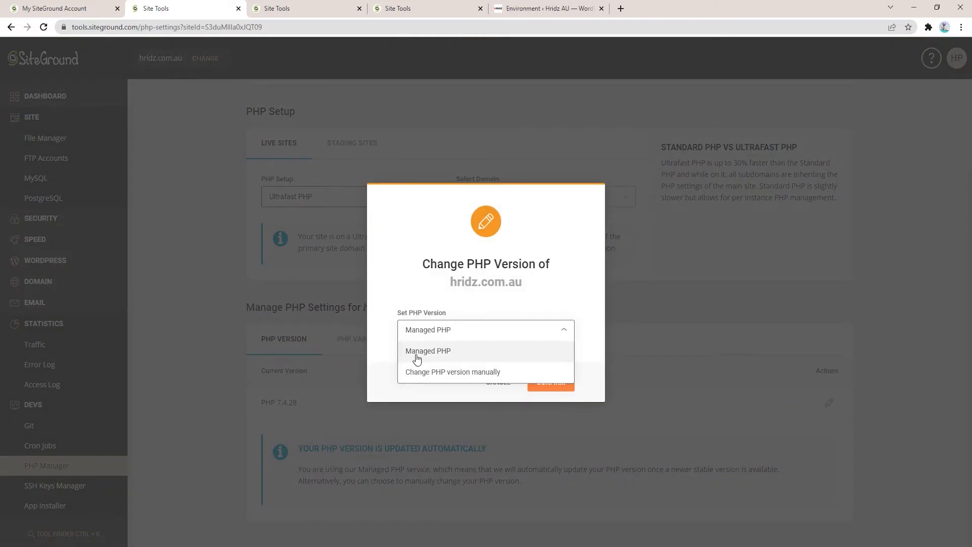
left_click(428, 351)
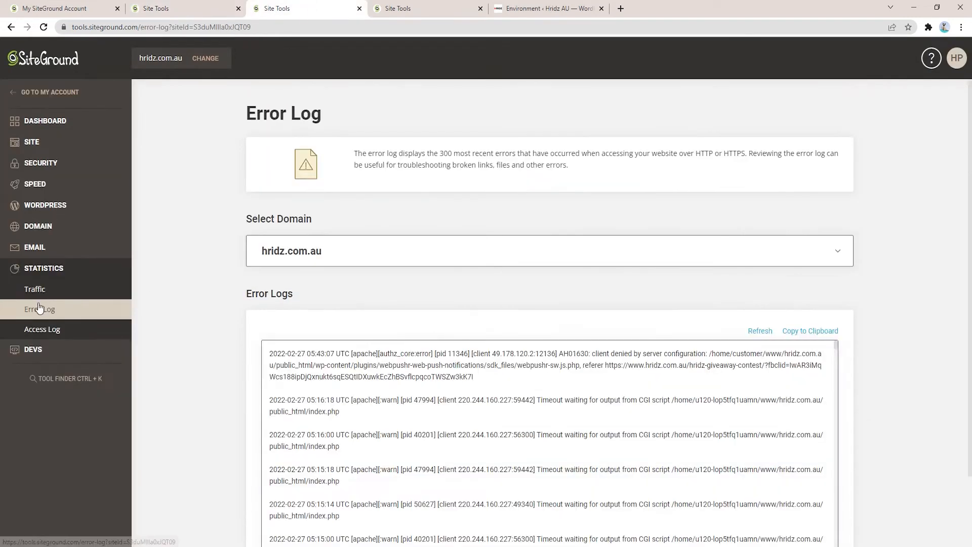
mouse_move(43, 273)
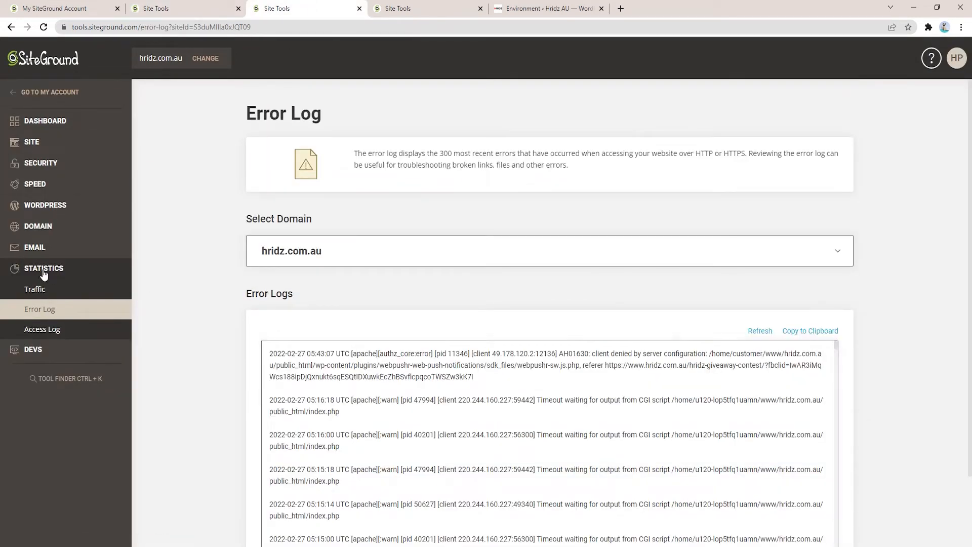
mouse_move(35, 289)
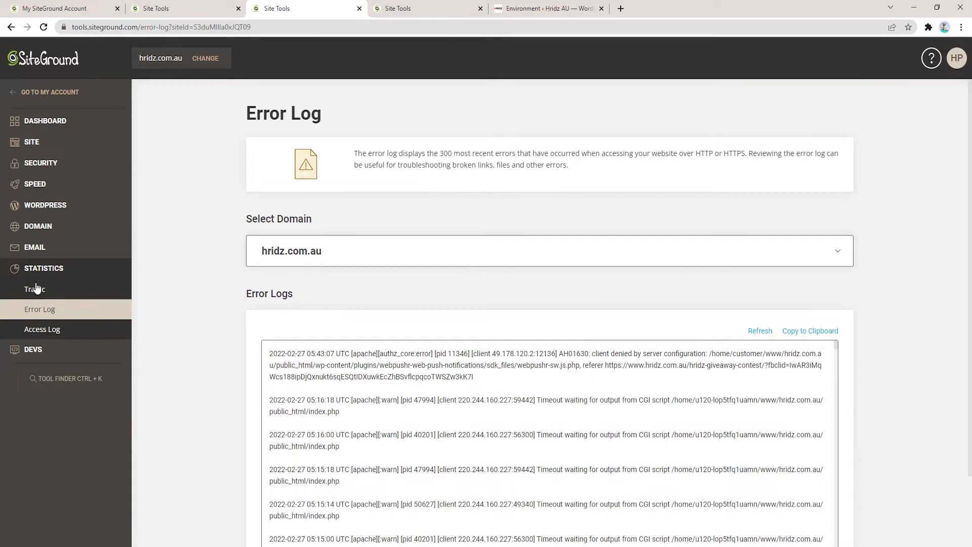
mouse_move(35, 289)
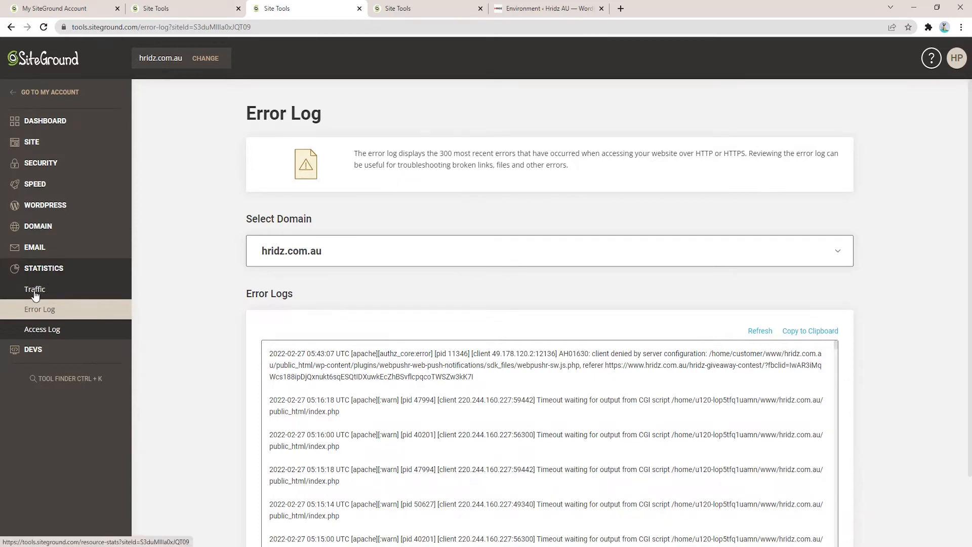
Step: Check February's most visited pages, led by admin-ajax.php at 25,139 views, then reopen Error Log
left_click(35, 289)
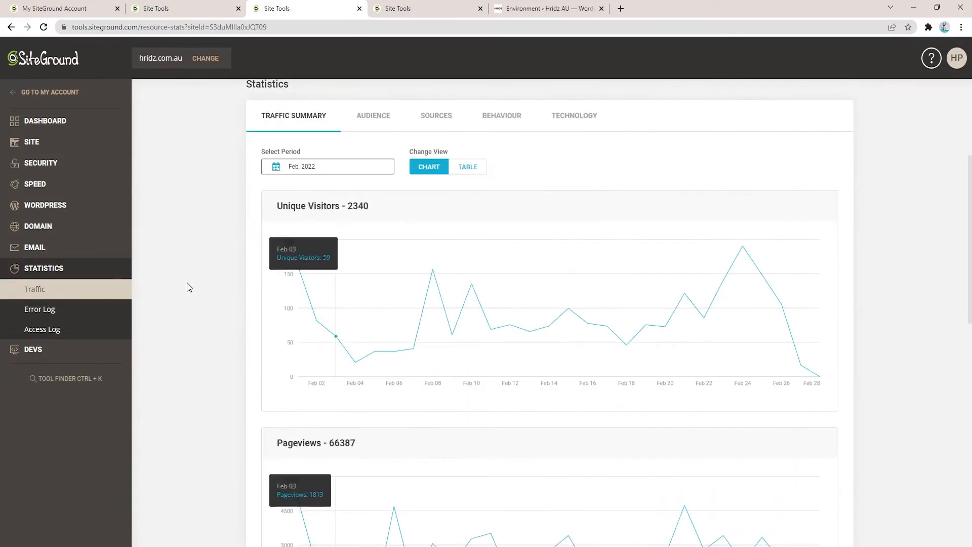
scroll("up", 3)
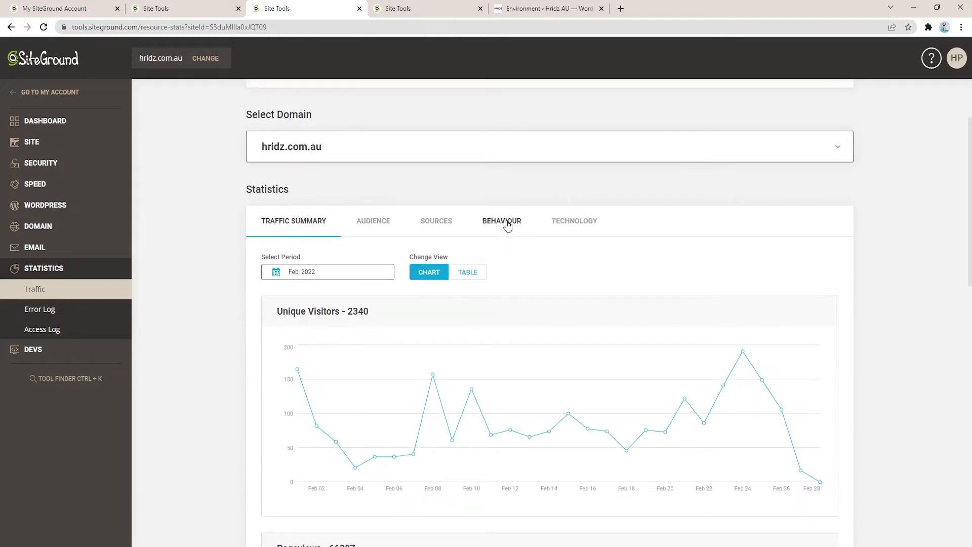
left_click(501, 220)
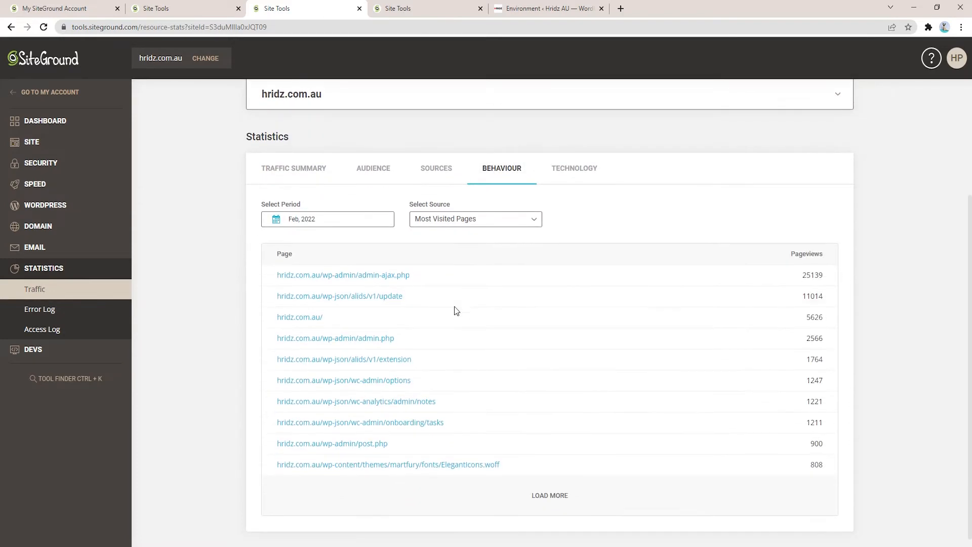
mouse_move(390, 256)
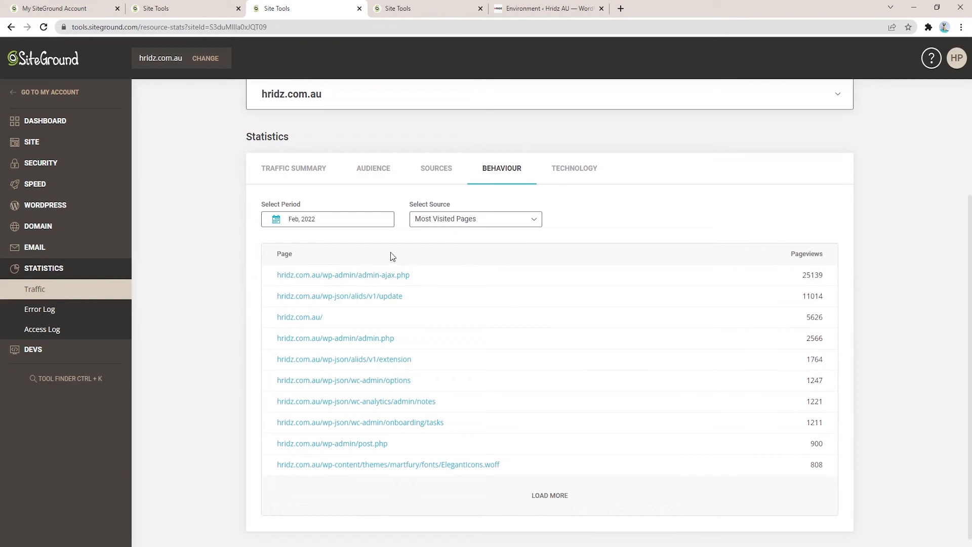
mouse_move(257, 287)
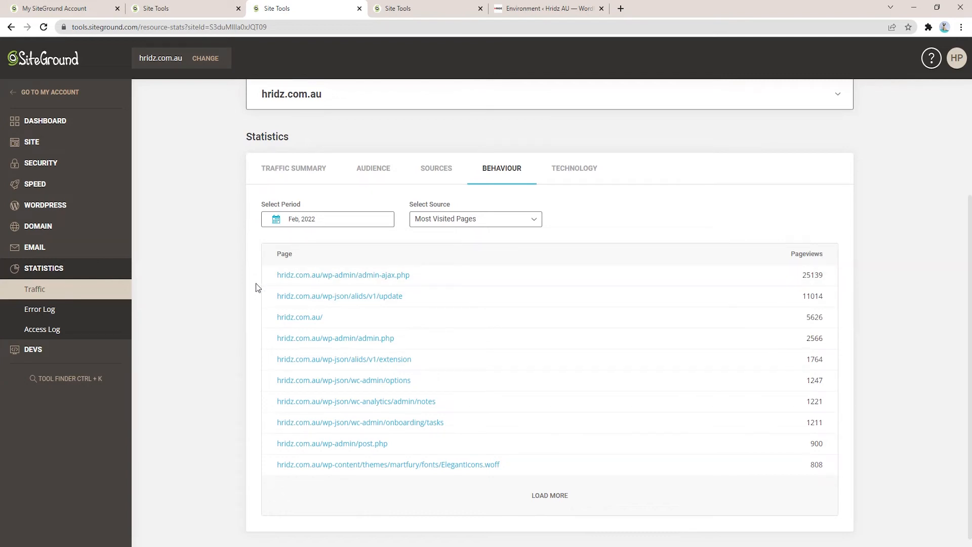
mouse_move(452, 253)
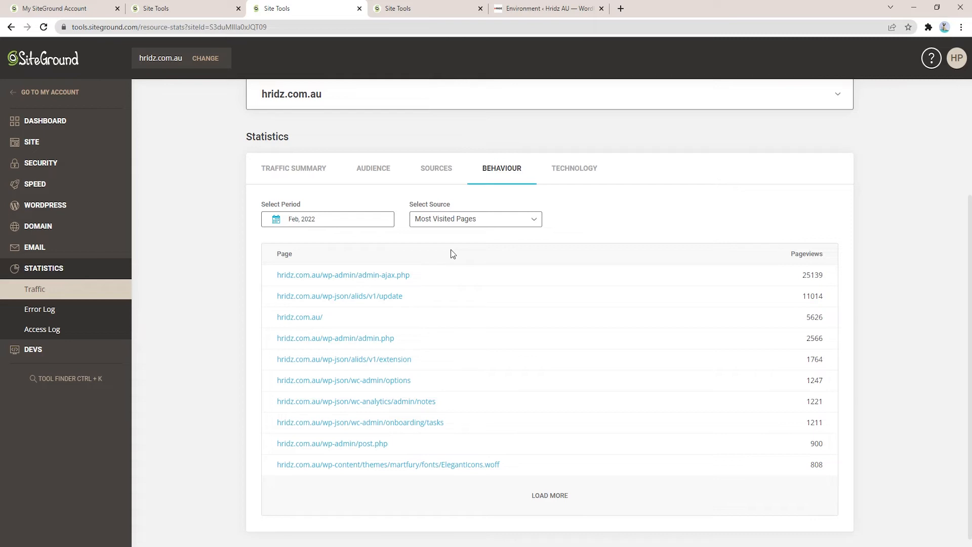
mouse_move(99, 327)
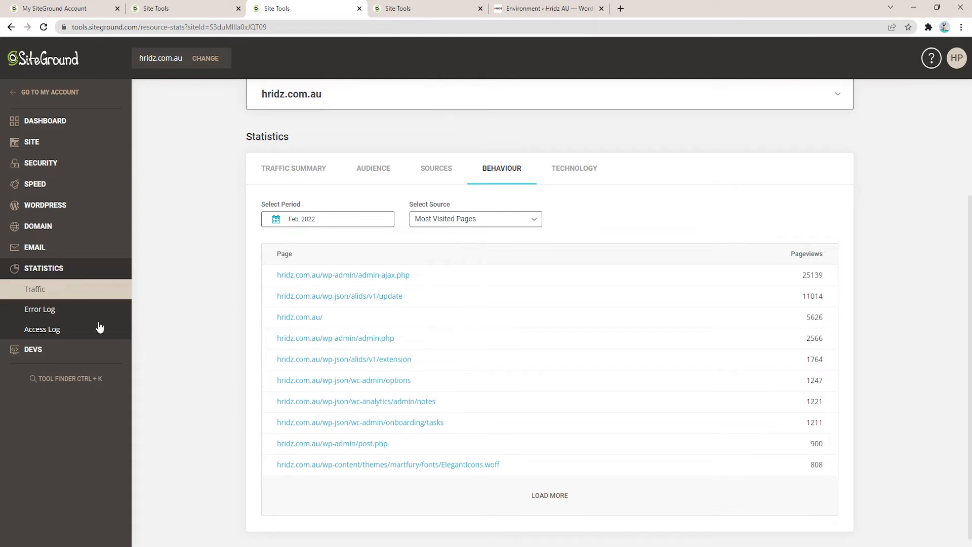
left_click(40, 309)
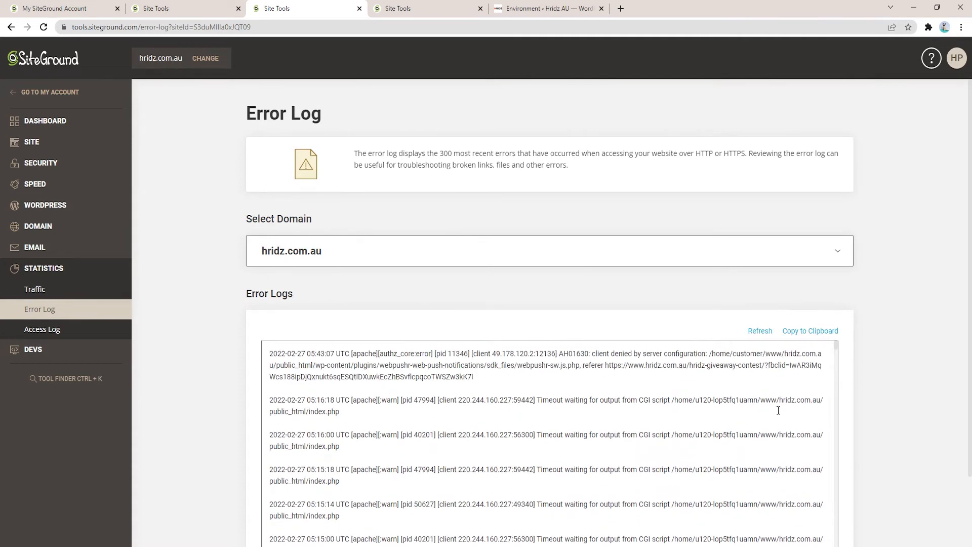
Step: Highlight a 'Timeout waiting for output from CGI' error entry, then view wp-config.php
scroll("down", 3)
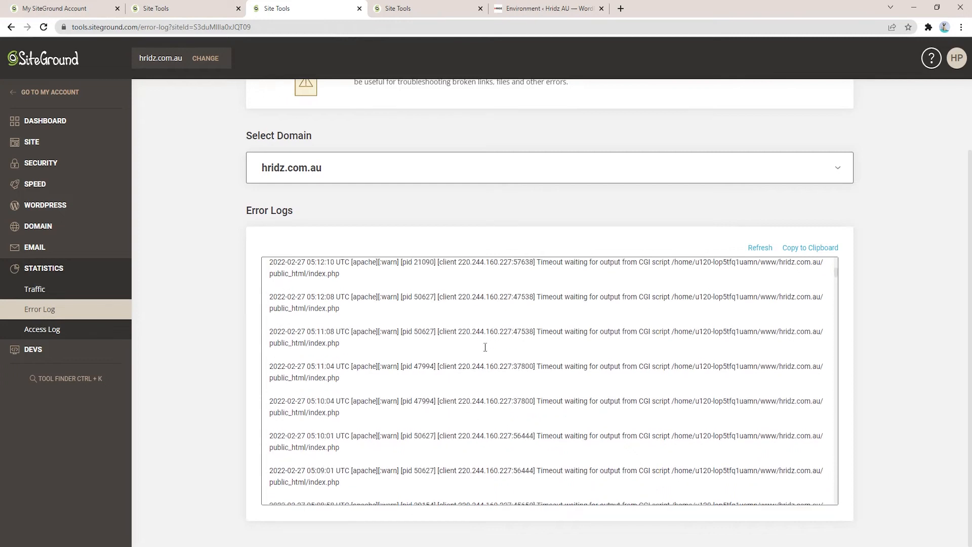
left_click(760, 248)
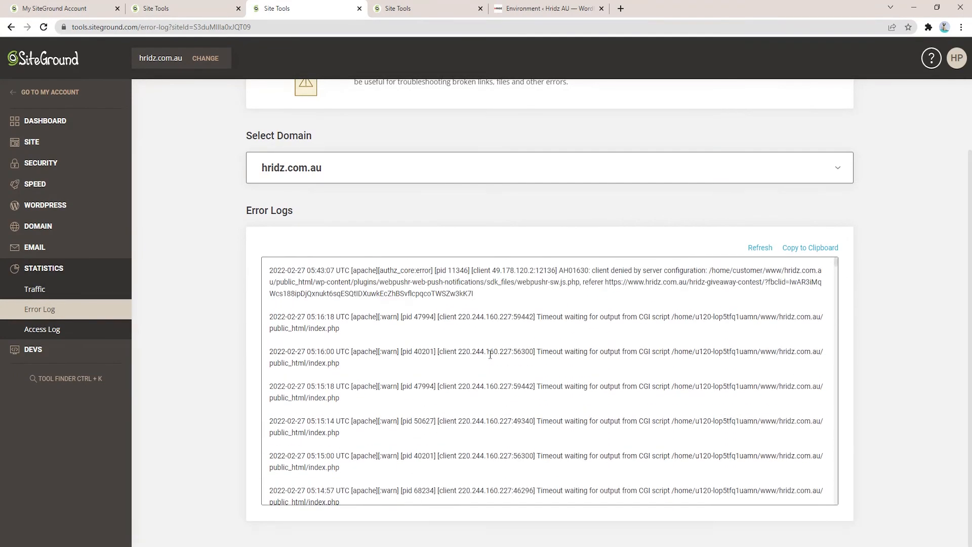
double_click(542, 351)
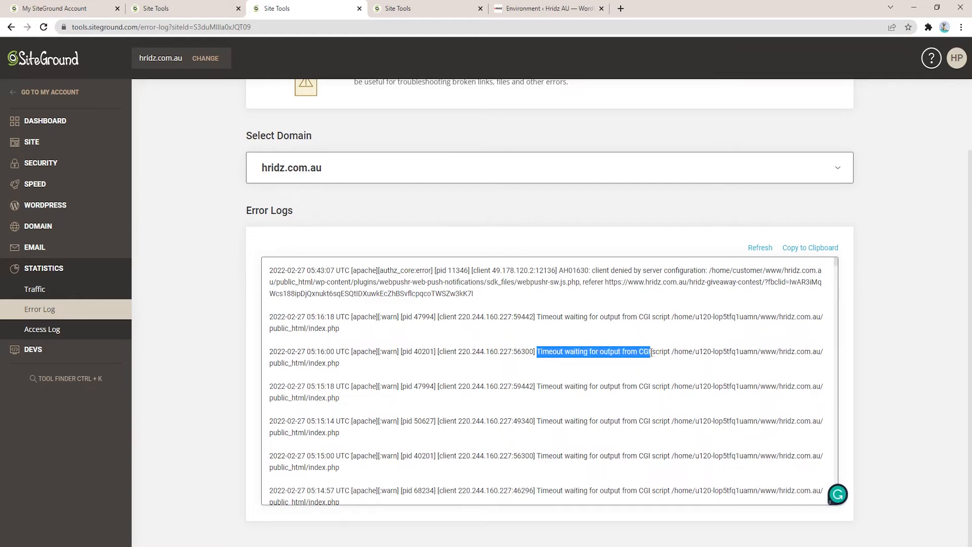
scroll("up", 3)
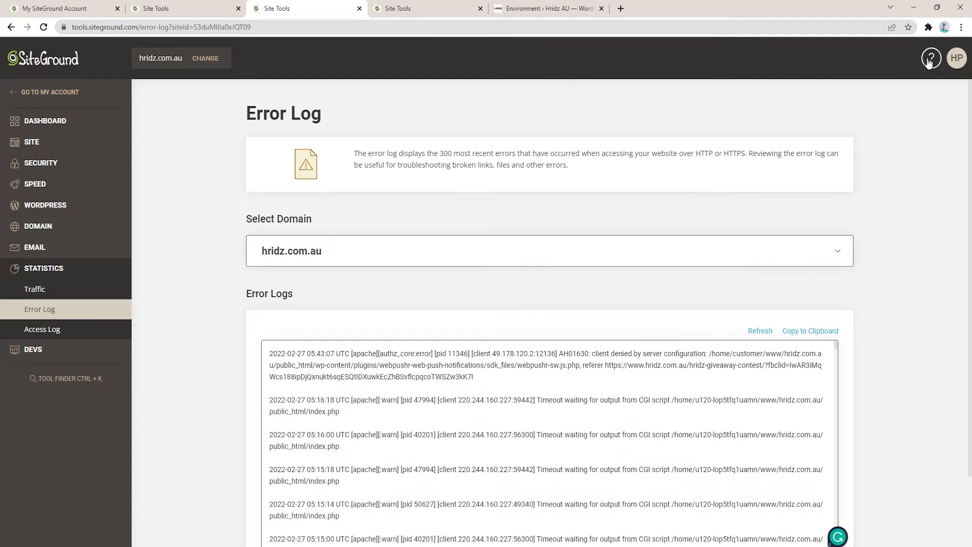
mouse_move(600, 480)
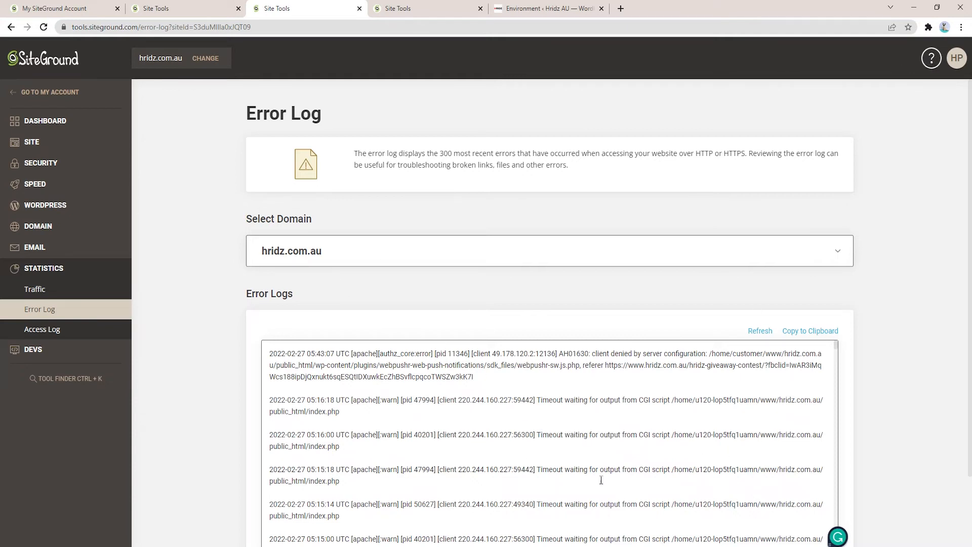
mouse_move(211, 269)
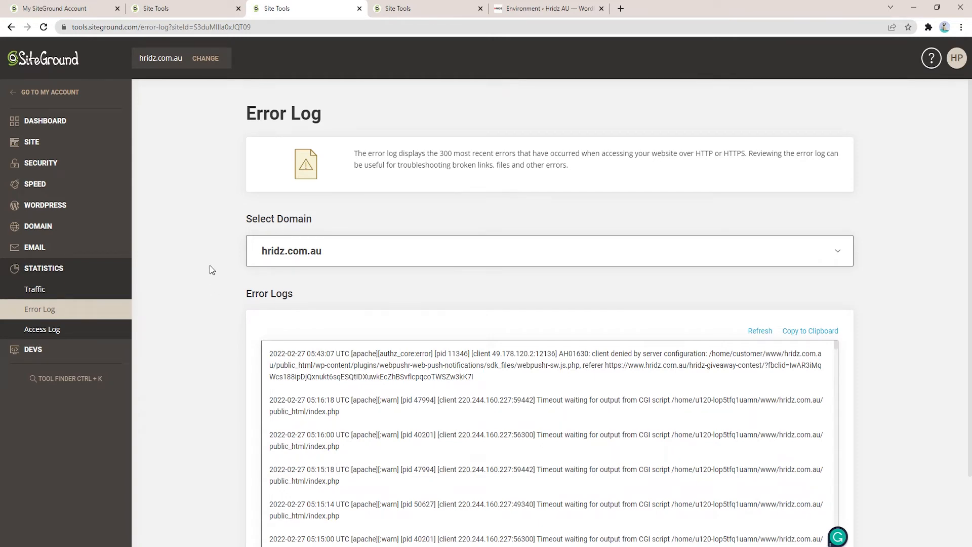
mouse_move(215, 268)
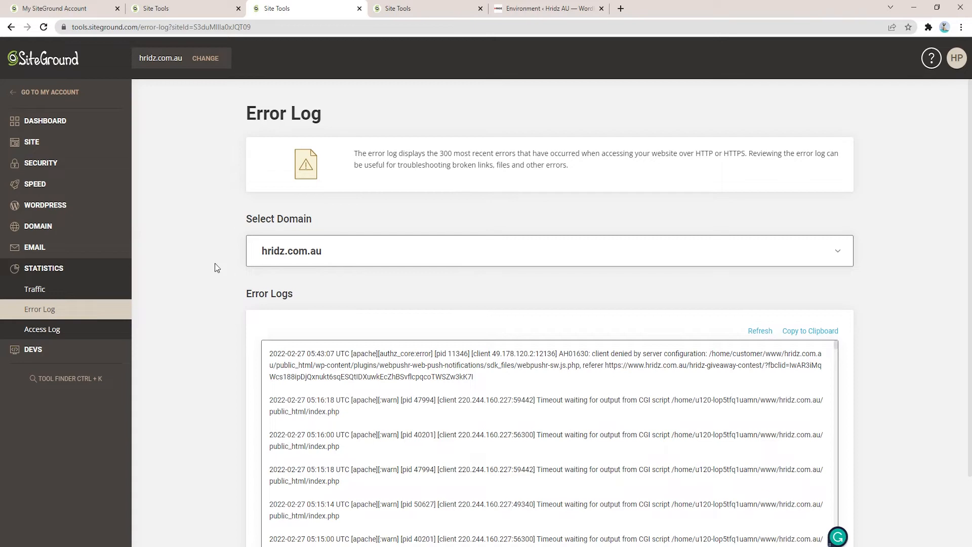
mouse_move(477, 387)
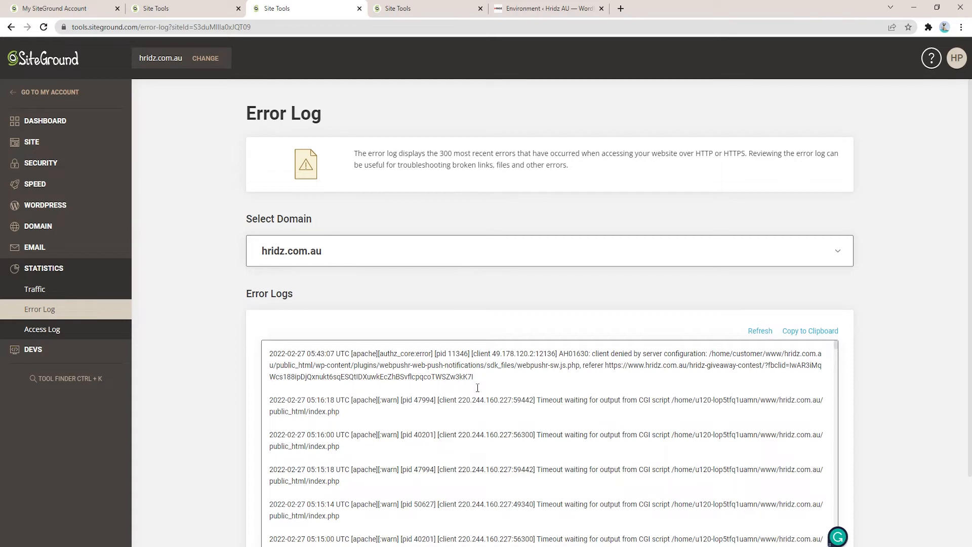
mouse_move(378, 137)
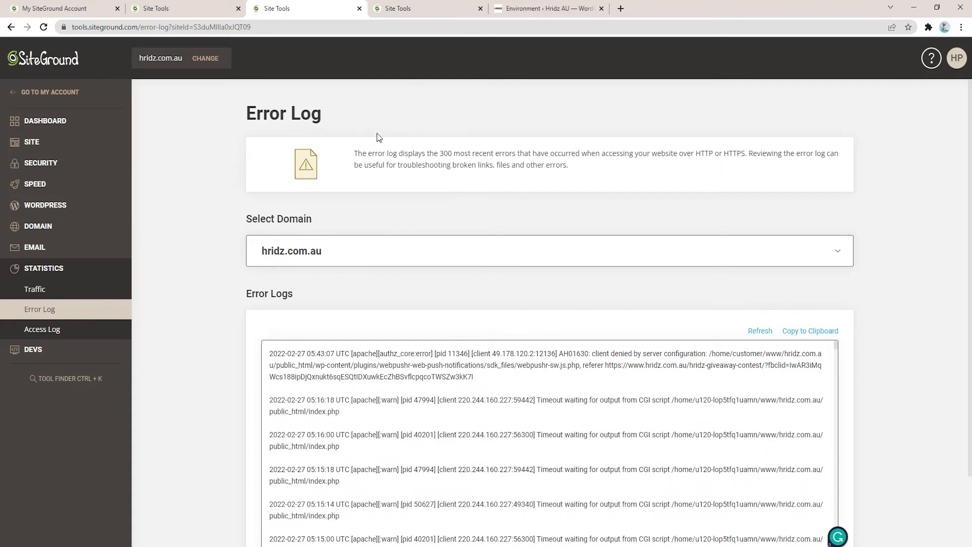
left_click(409, 8)
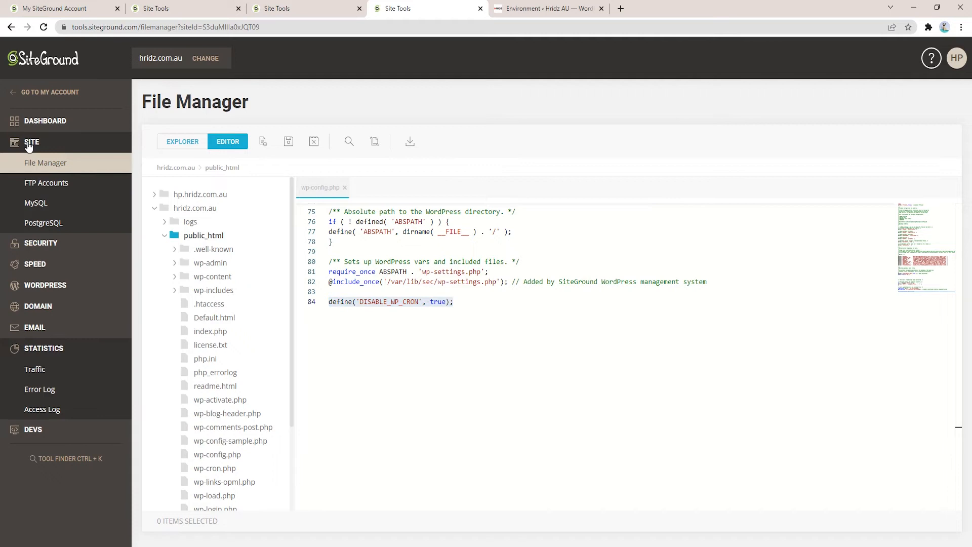
mouse_move(45, 162)
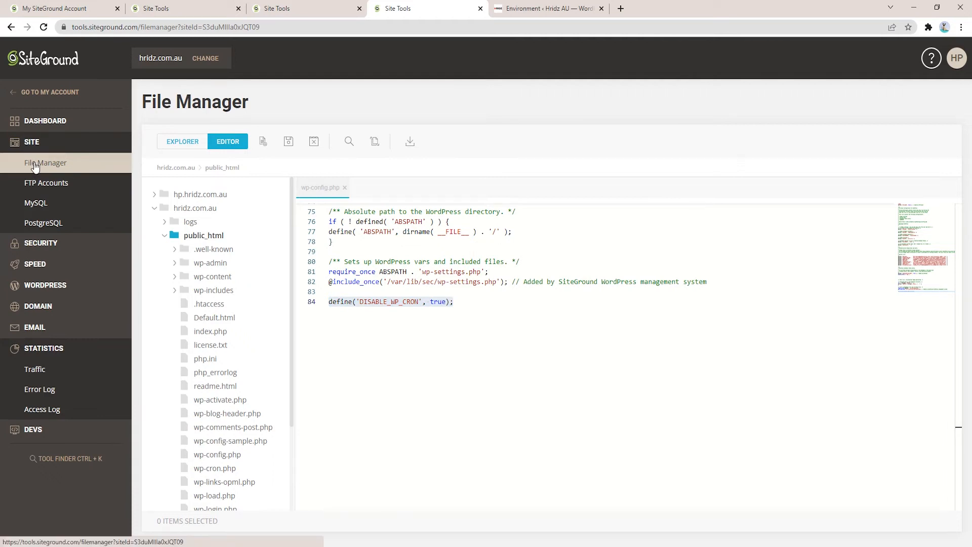
mouse_move(177, 159)
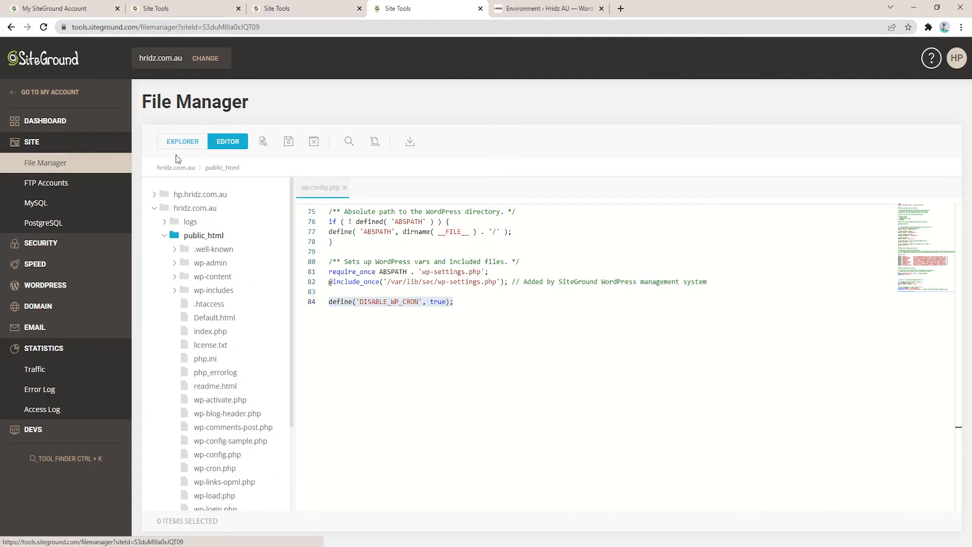
Step: Reopen wp-config.php from the public_html folder in the File Manager editor
left_click(182, 141)
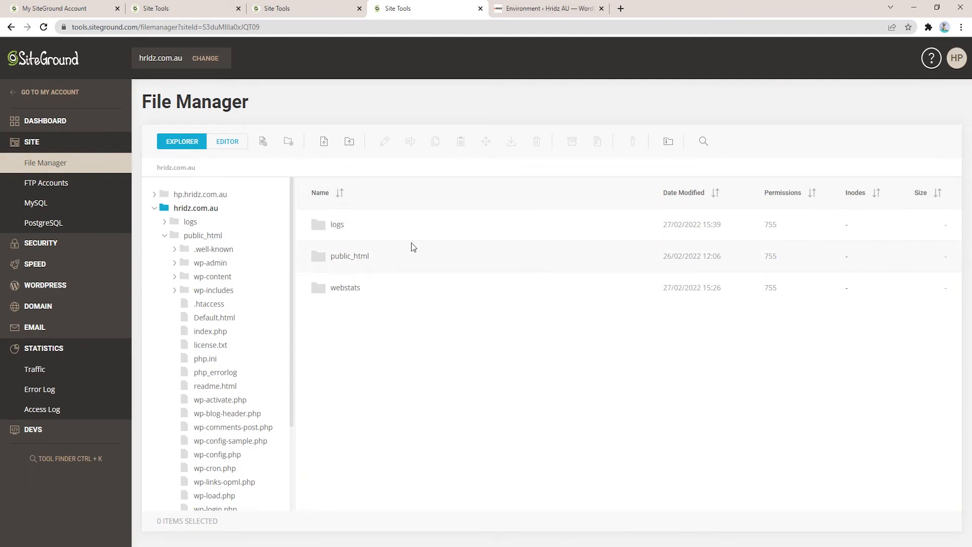
mouse_move(370, 260)
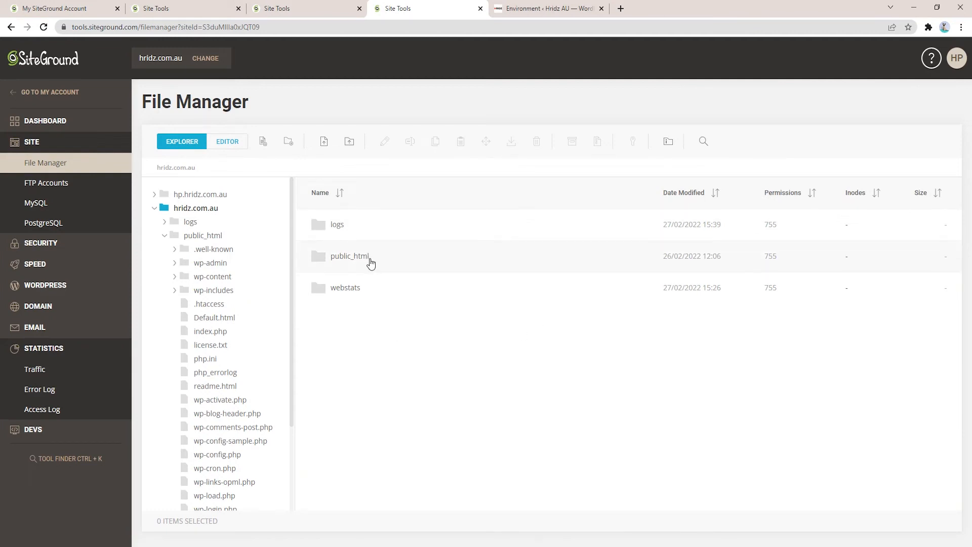
double_click(349, 256)
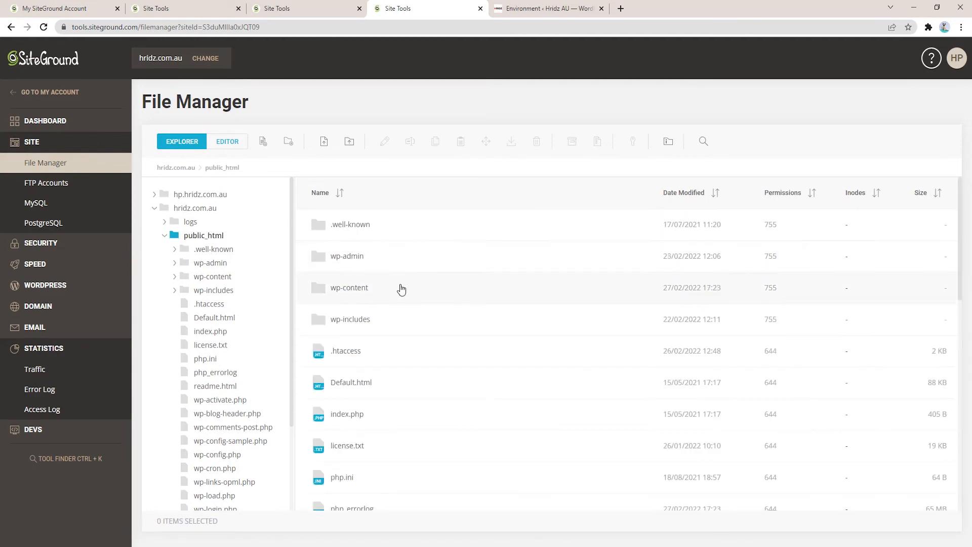
scroll("down", 3)
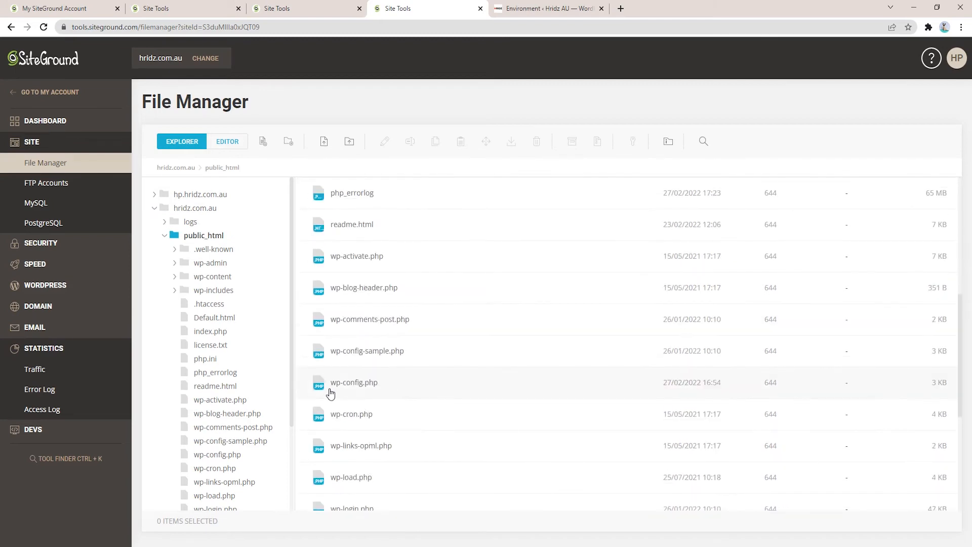
mouse_move(400, 381)
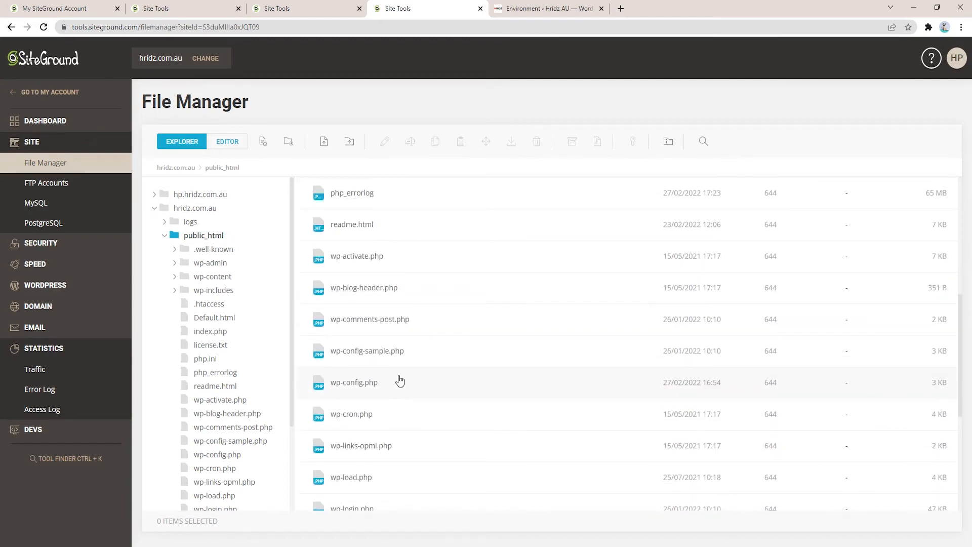
double_click(354, 381)
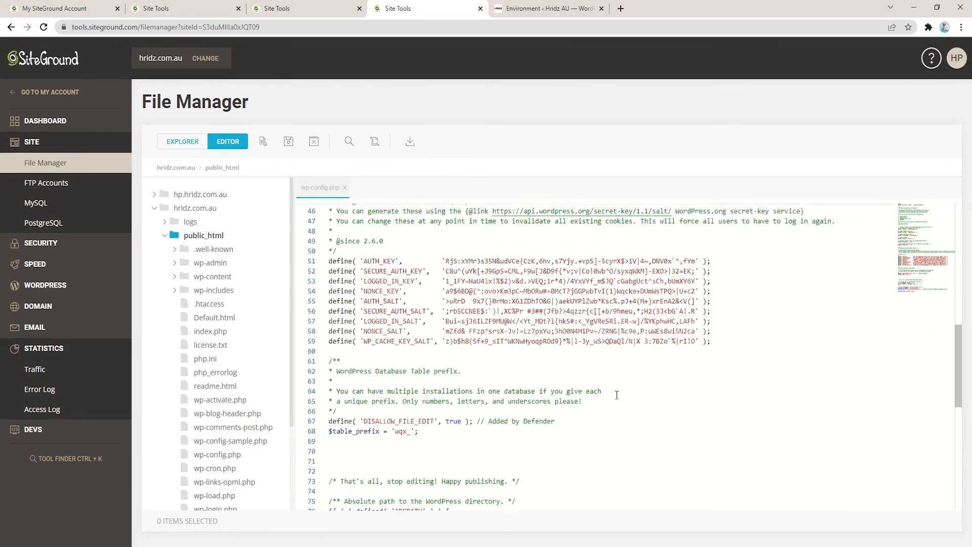
Step: Select the define('DISABLE_WP_CRON', true); line at the end of wp-config.php
scroll("down", 3)
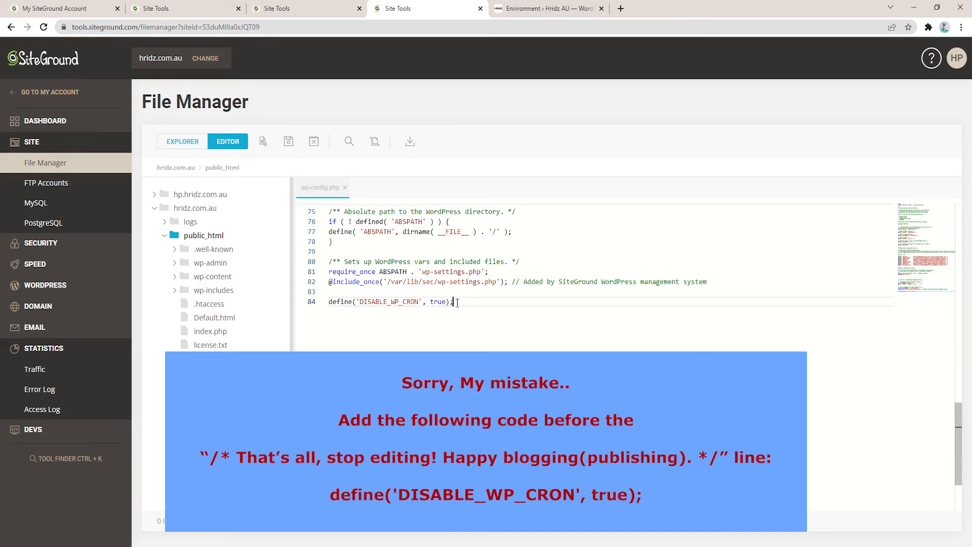
triple_click(390, 302)
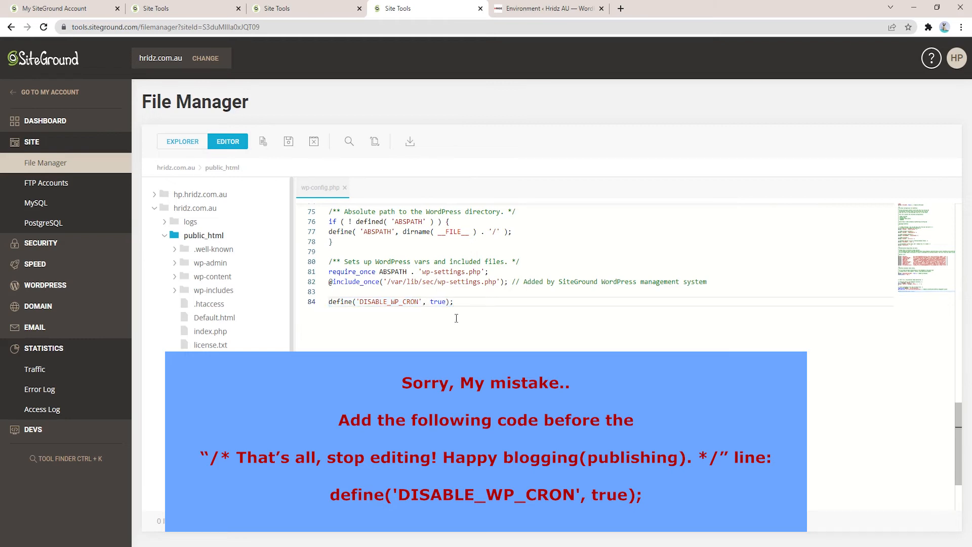
mouse_move(430, 336)
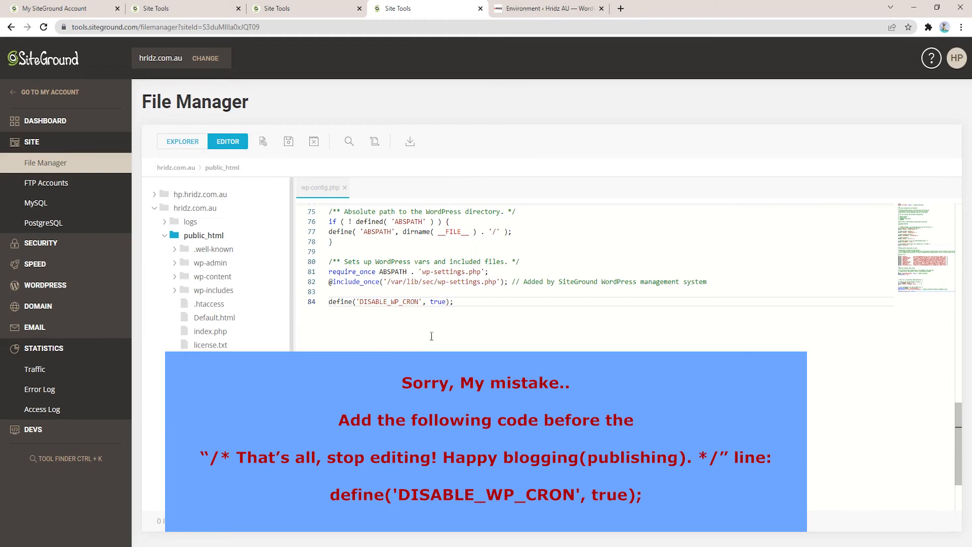
mouse_move(371, 317)
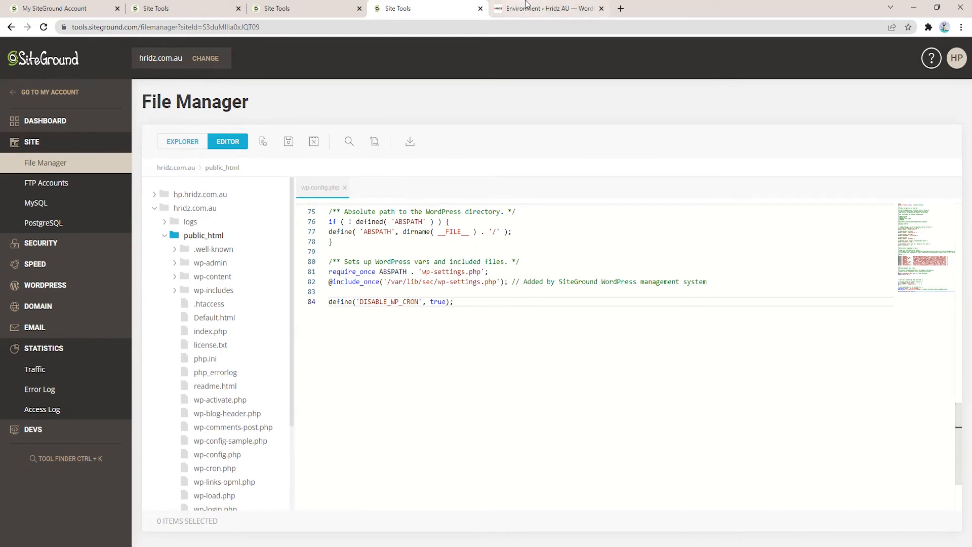
left_click(548, 8)
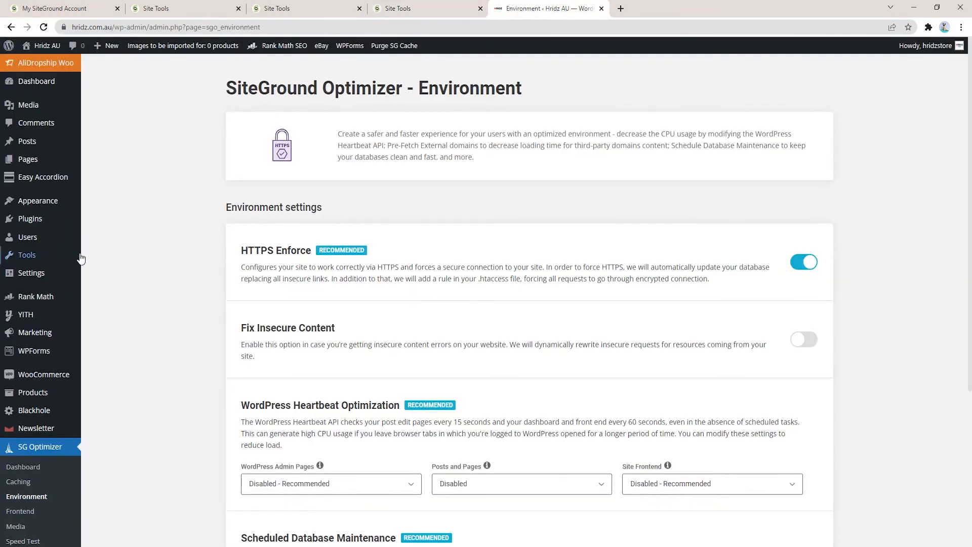
Step: Set the site frontend Heartbeat interval to Disabled under Heartbeat Optimization
scroll("down", 3)
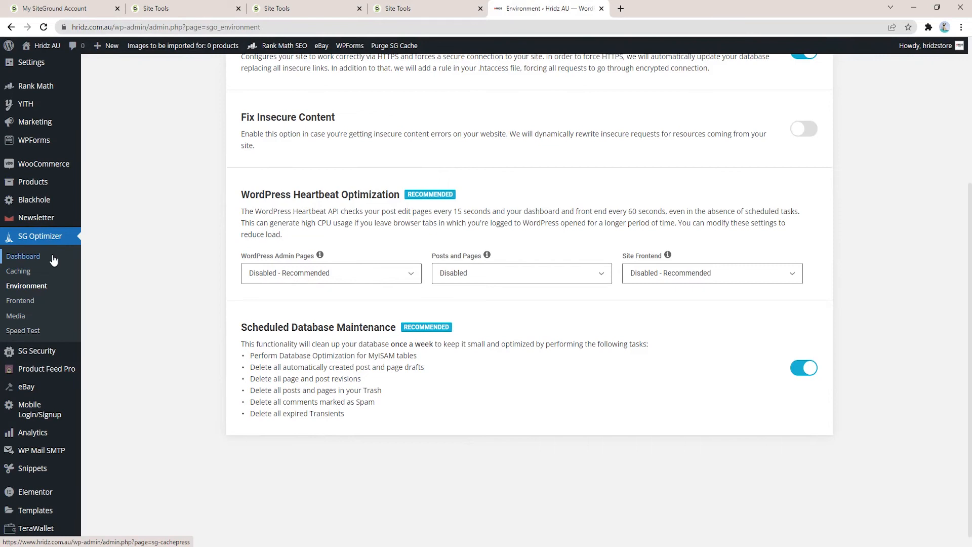
mouse_move(28, 247)
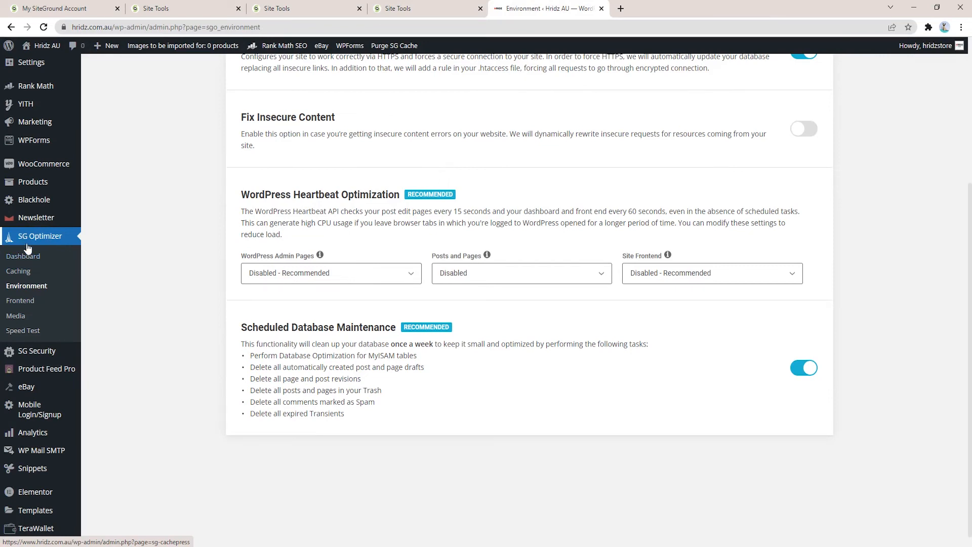
mouse_move(60, 246)
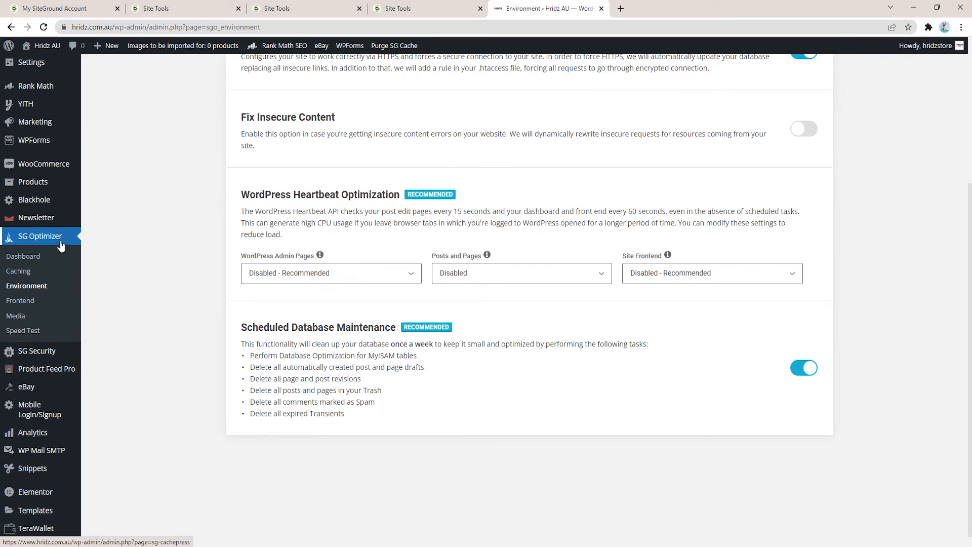
scroll("up", 3)
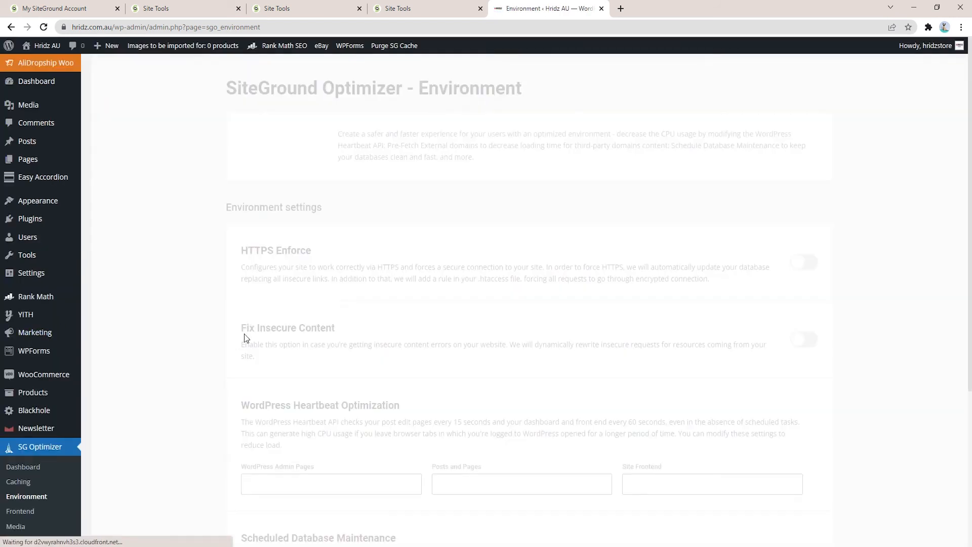
scroll("down", 3)
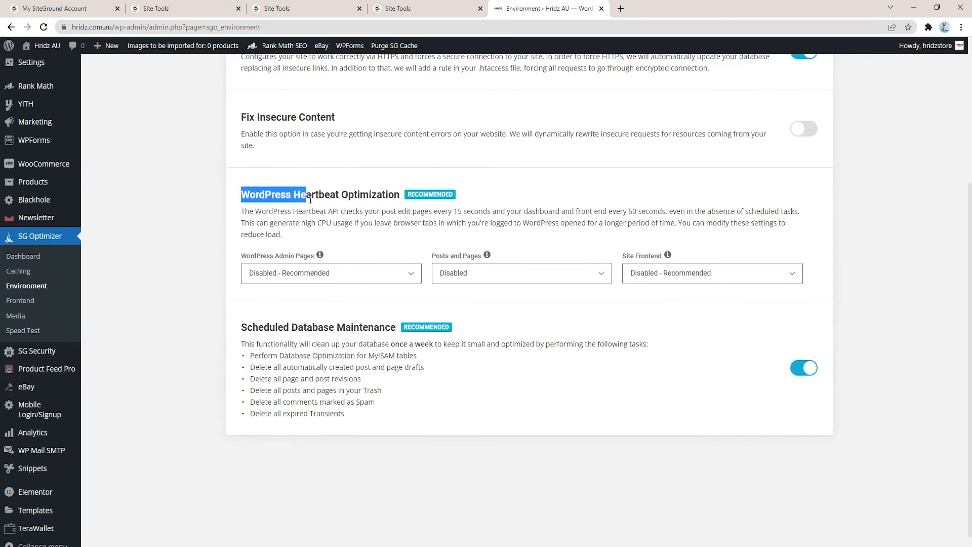
mouse_move(520, 195)
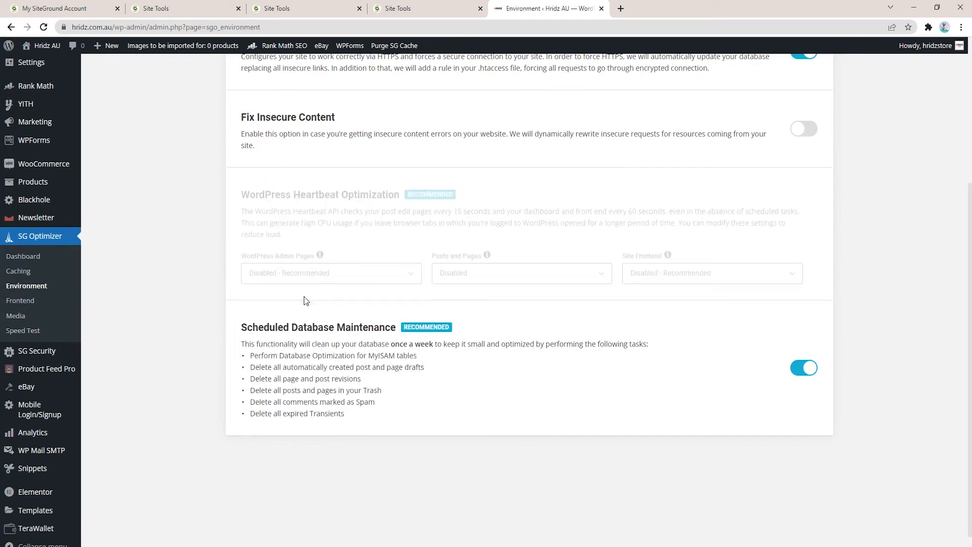
left_click(711, 273)
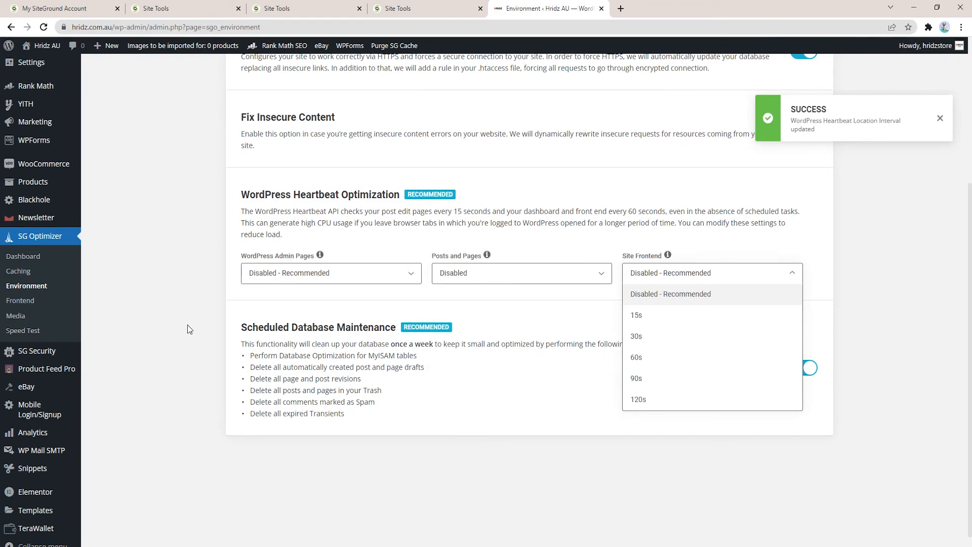
left_click(669, 293)
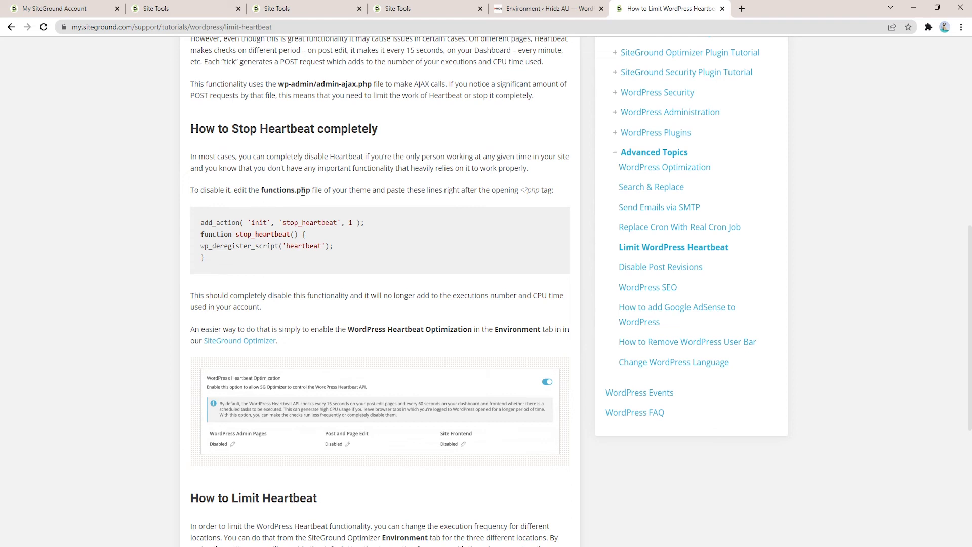
mouse_move(218, 265)
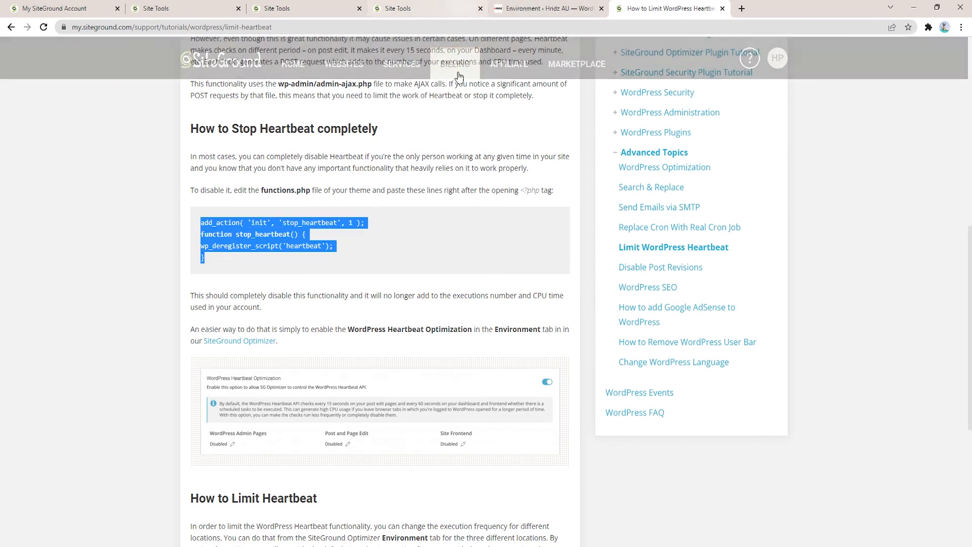
mouse_move(395, 251)
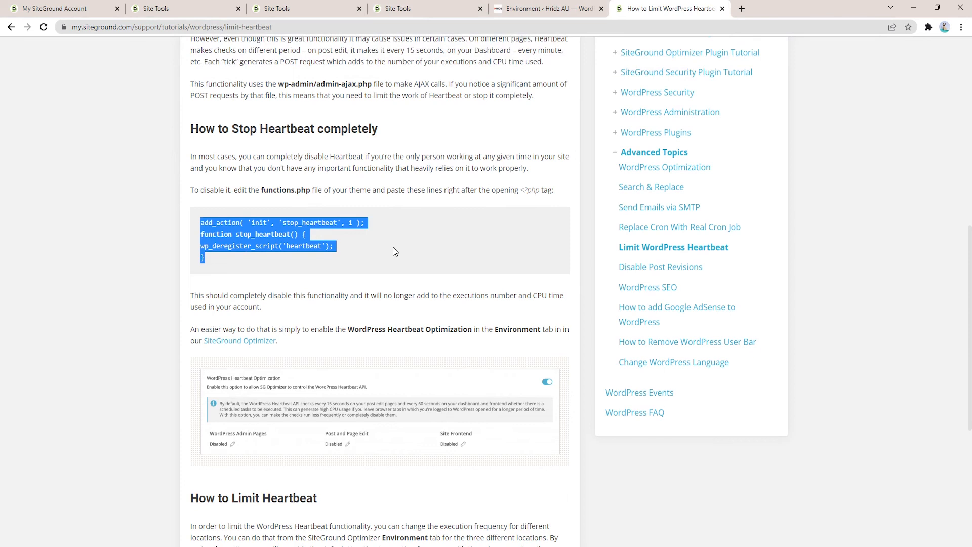
Step: Deselect the stop_heartbeat code snippet in the Heartbeat tutorial
left_click(444, 190)
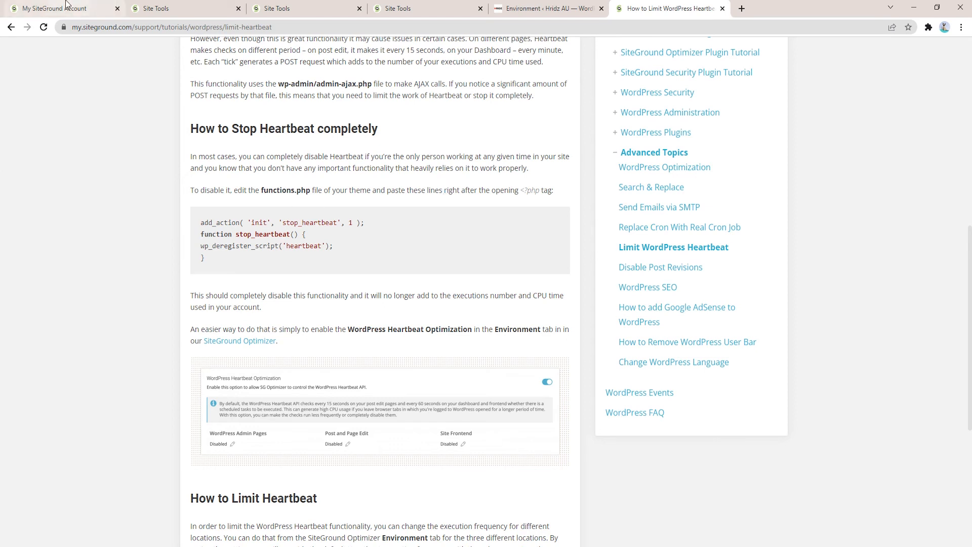
Step: Return to the hourly CPU Seconds statistics for hridz.com.au
left_click(52, 8)
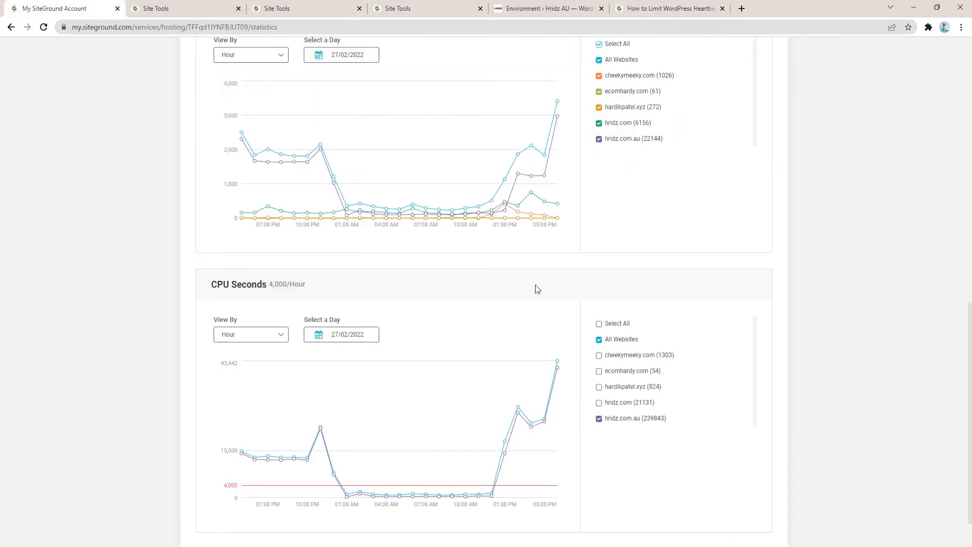
mouse_move(504, 489)
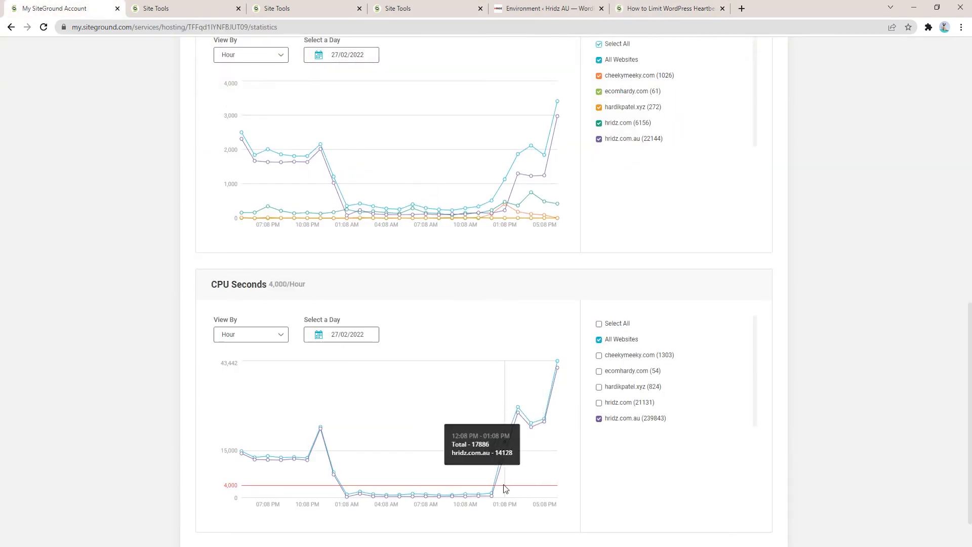
mouse_move(506, 447)
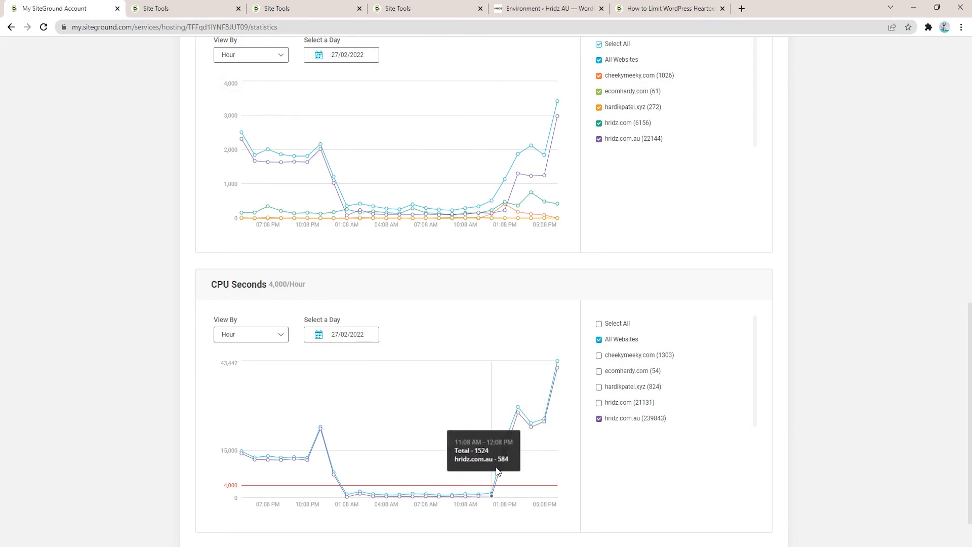
mouse_move(555, 364)
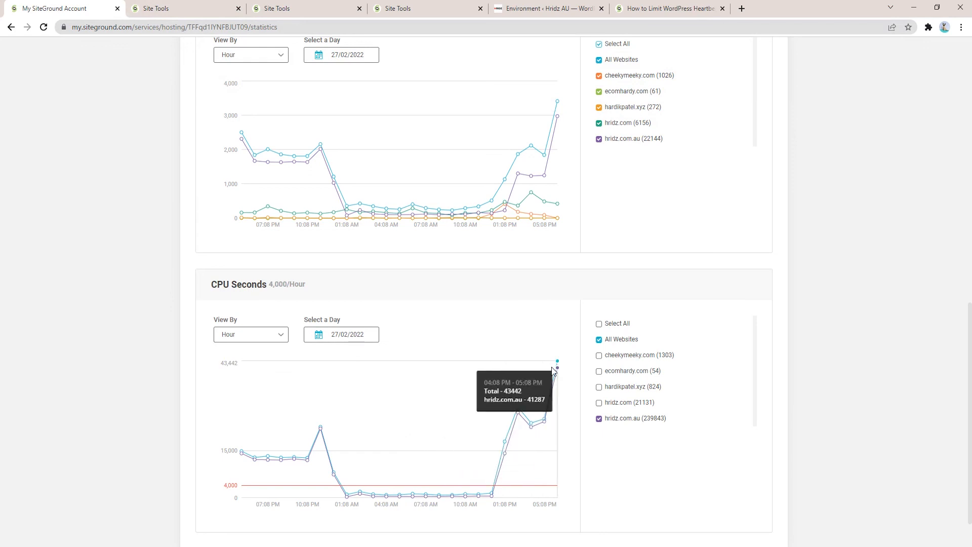
mouse_move(556, 373)
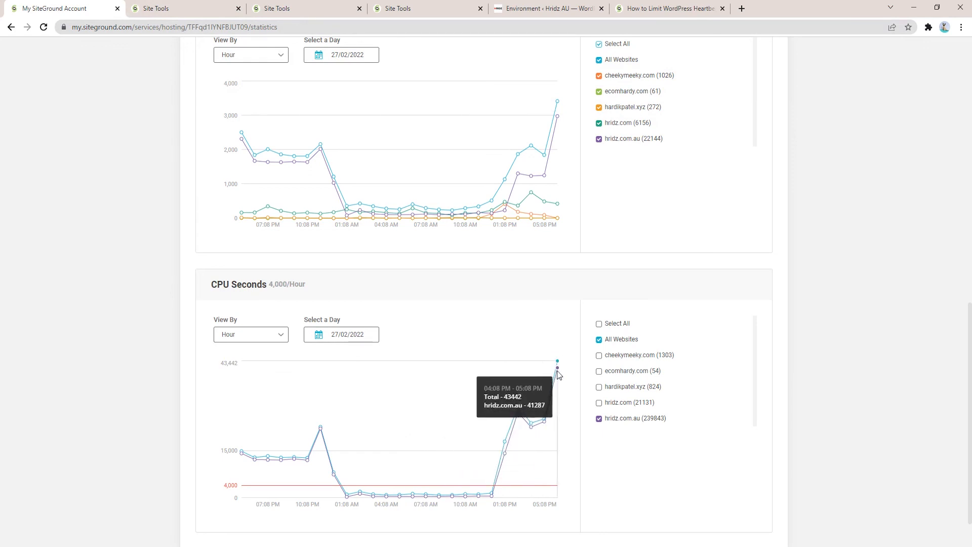
mouse_move(519, 476)
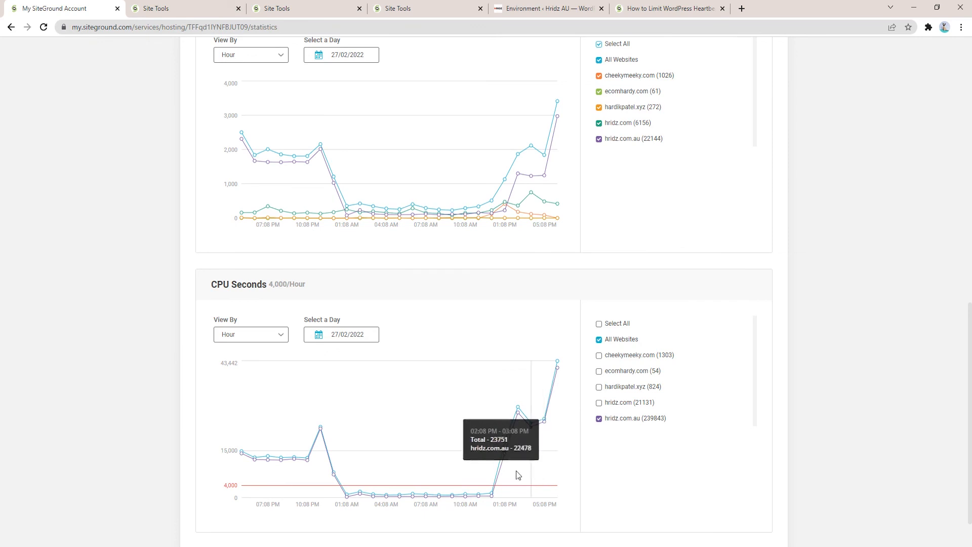
mouse_move(347, 372)
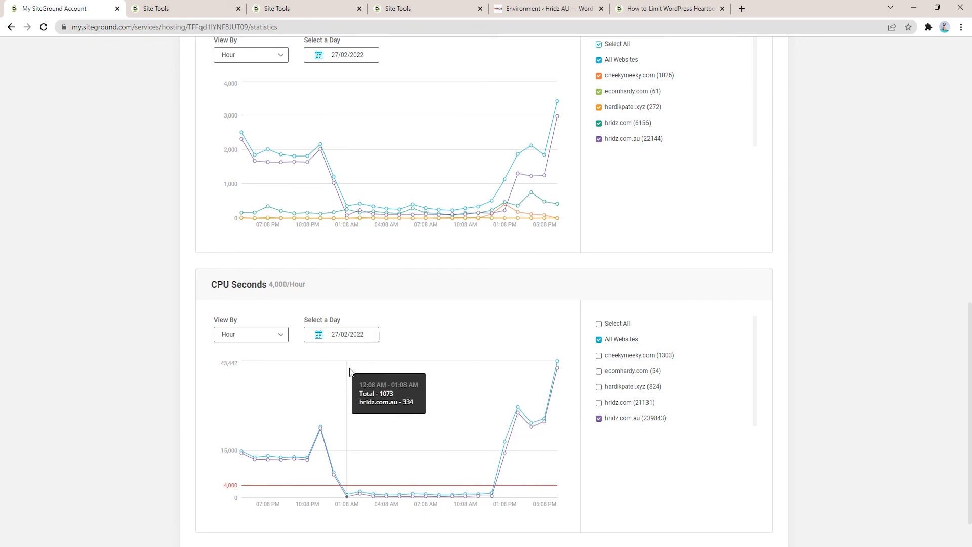